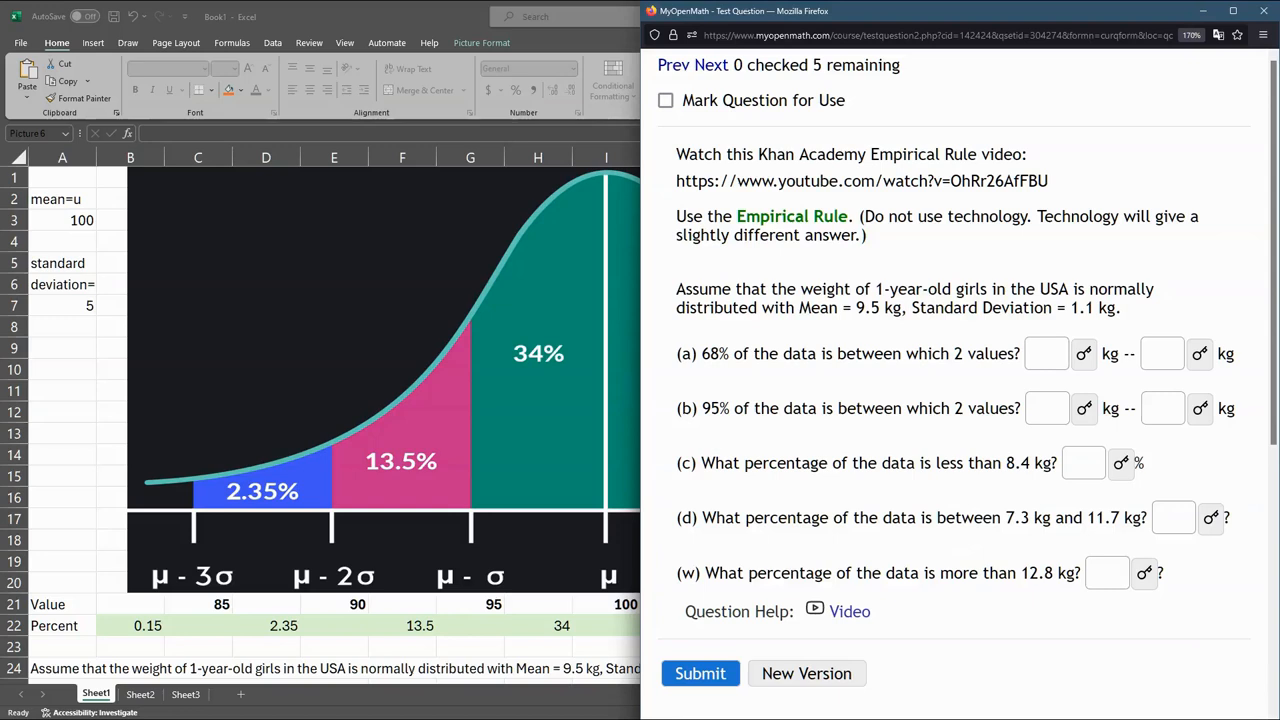
Step: Review the Empirical Rule problem, then enter mean 9.5 and standard deviation 1.1
drag(676, 289, 906, 307)
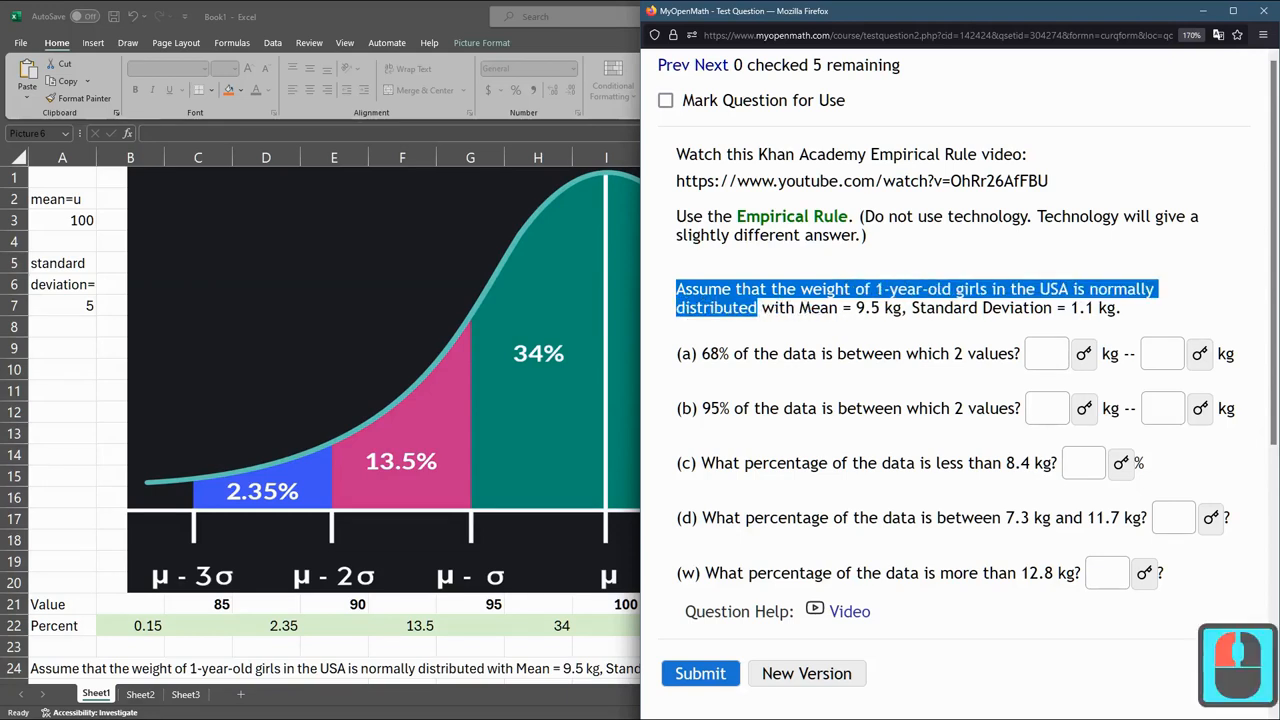
double_click(791, 216)
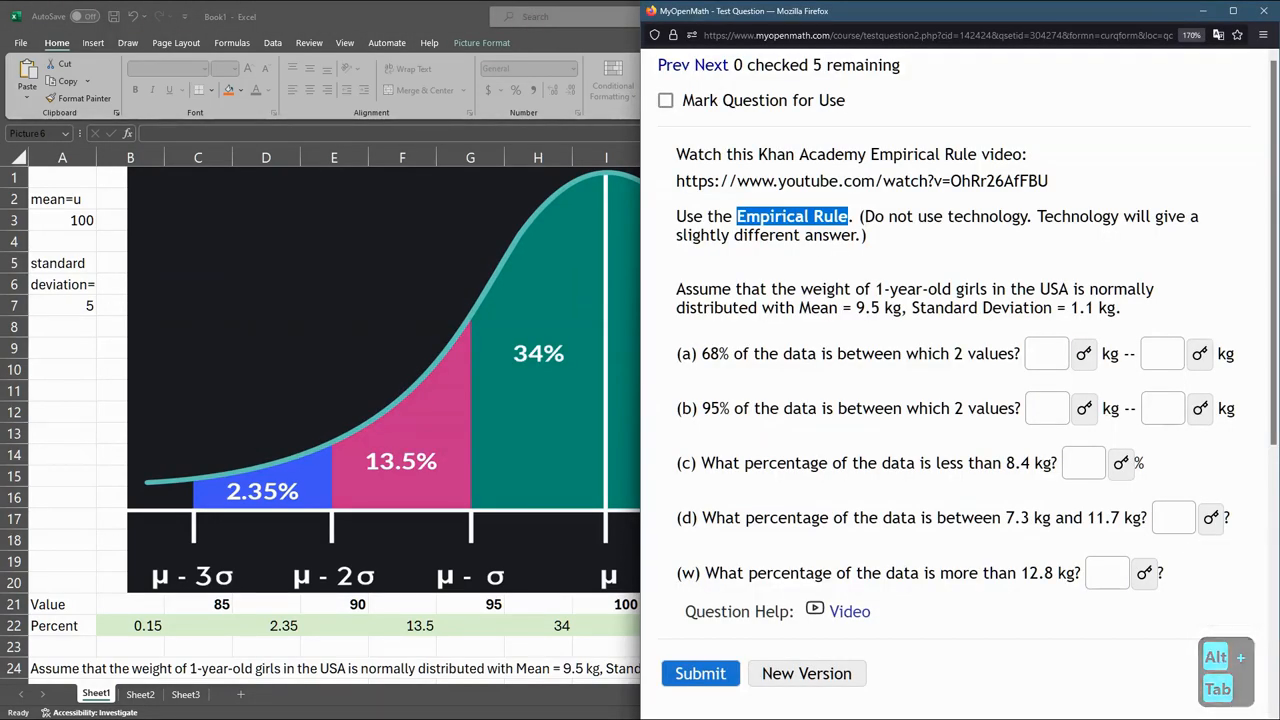
double_click(865, 307)
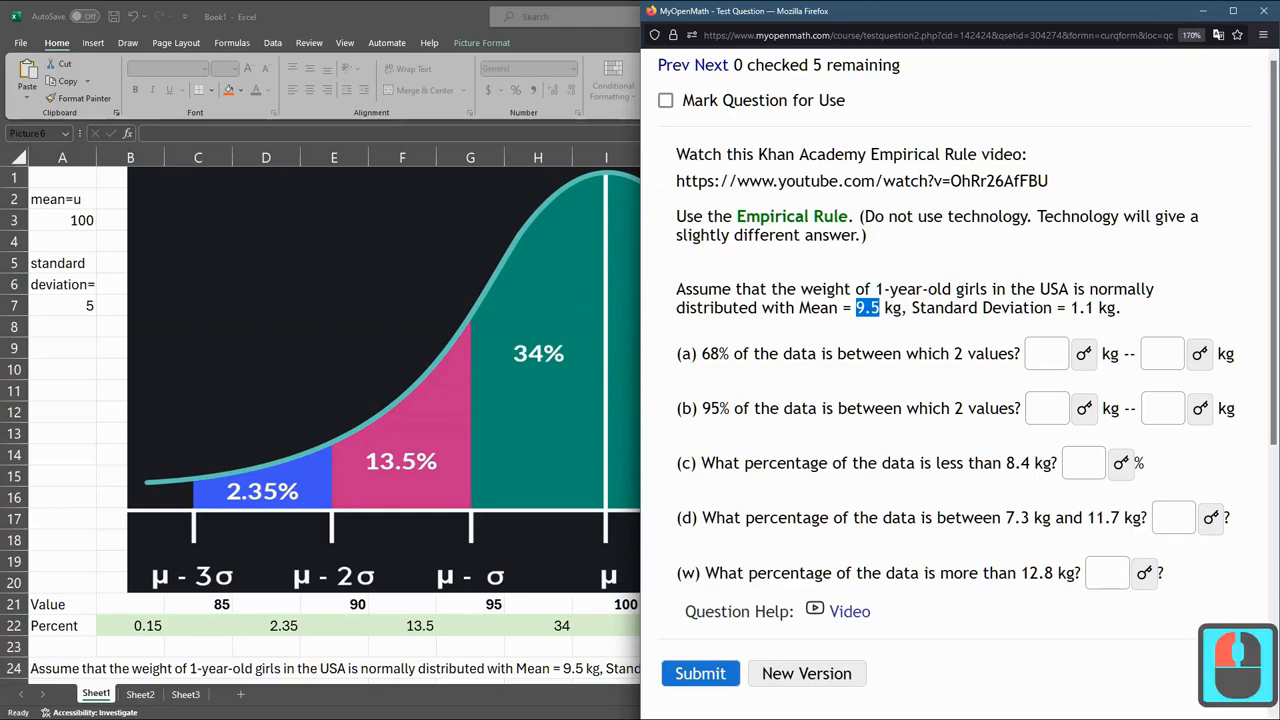
double_click(1081, 307)
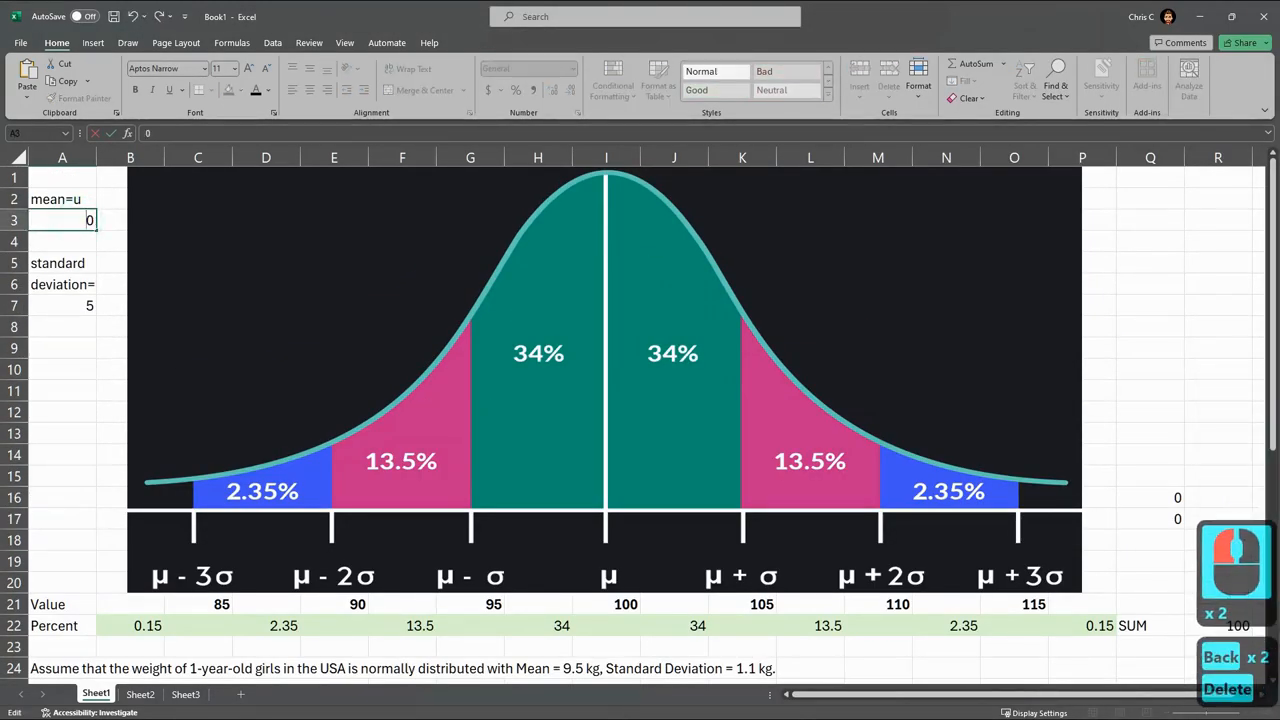
text(9.5)
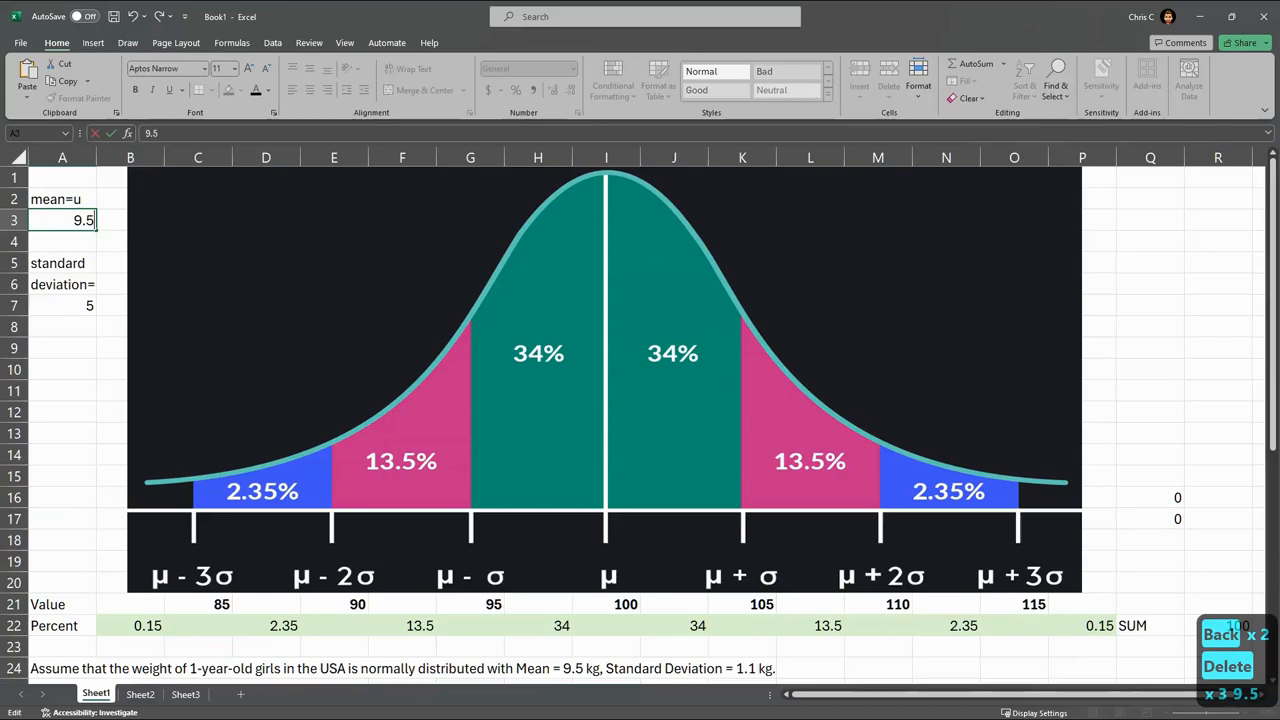
text(1.1)
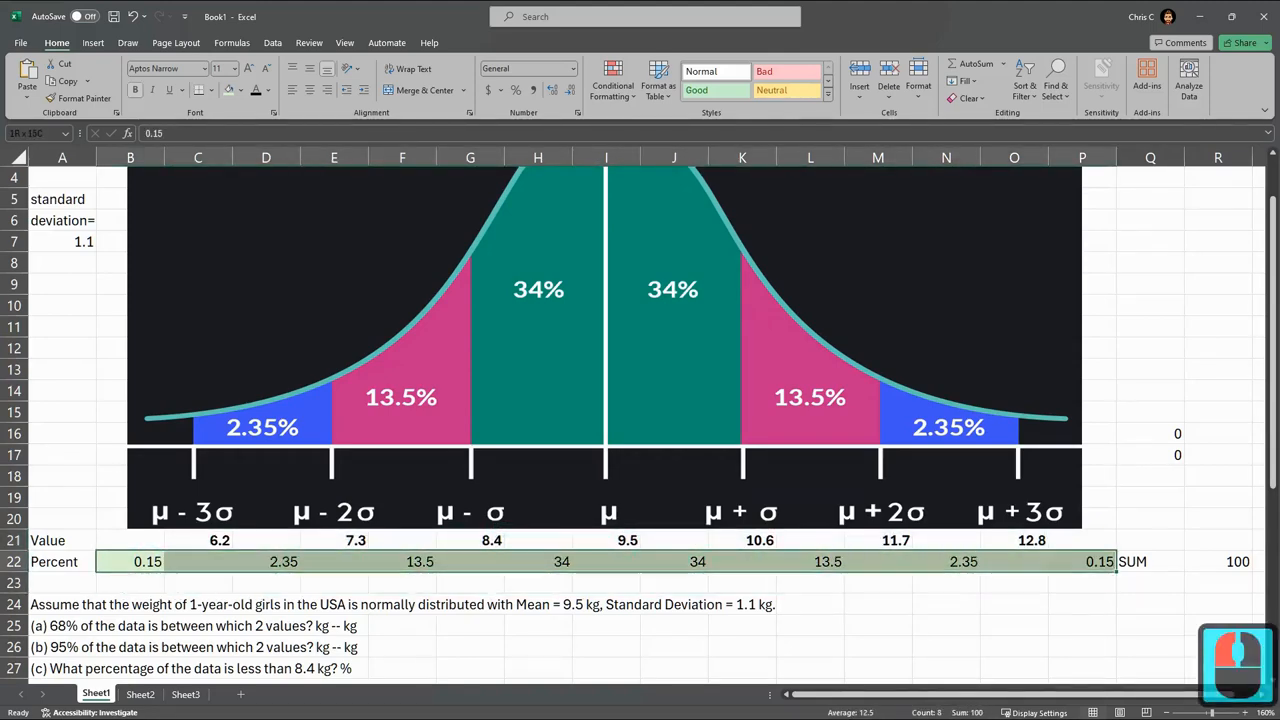
scroll(down, 3)
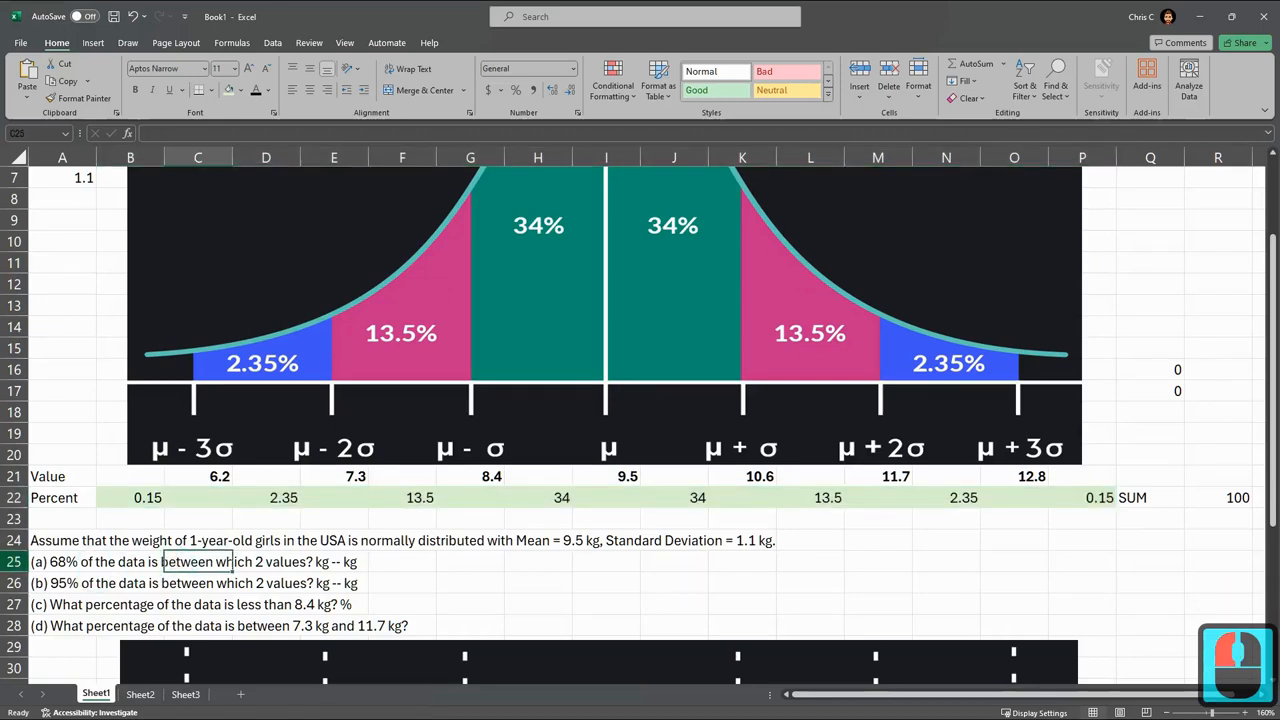
click(197, 583)
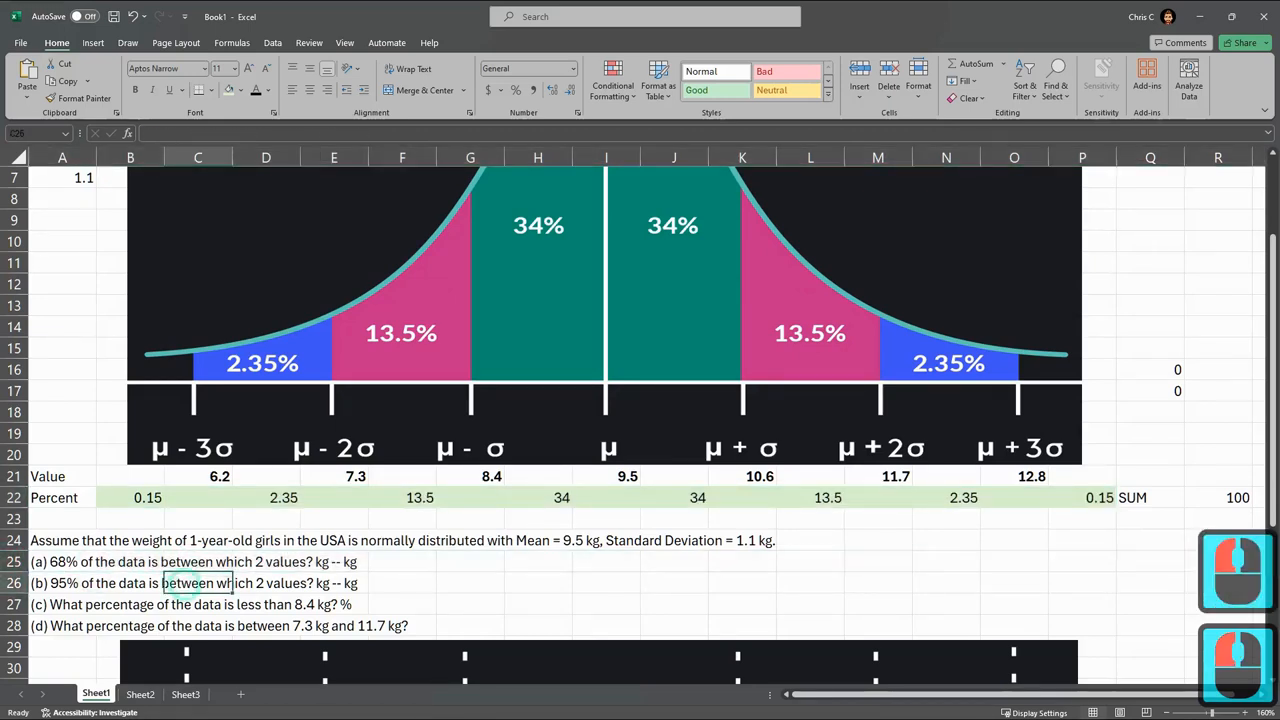
click(62, 583)
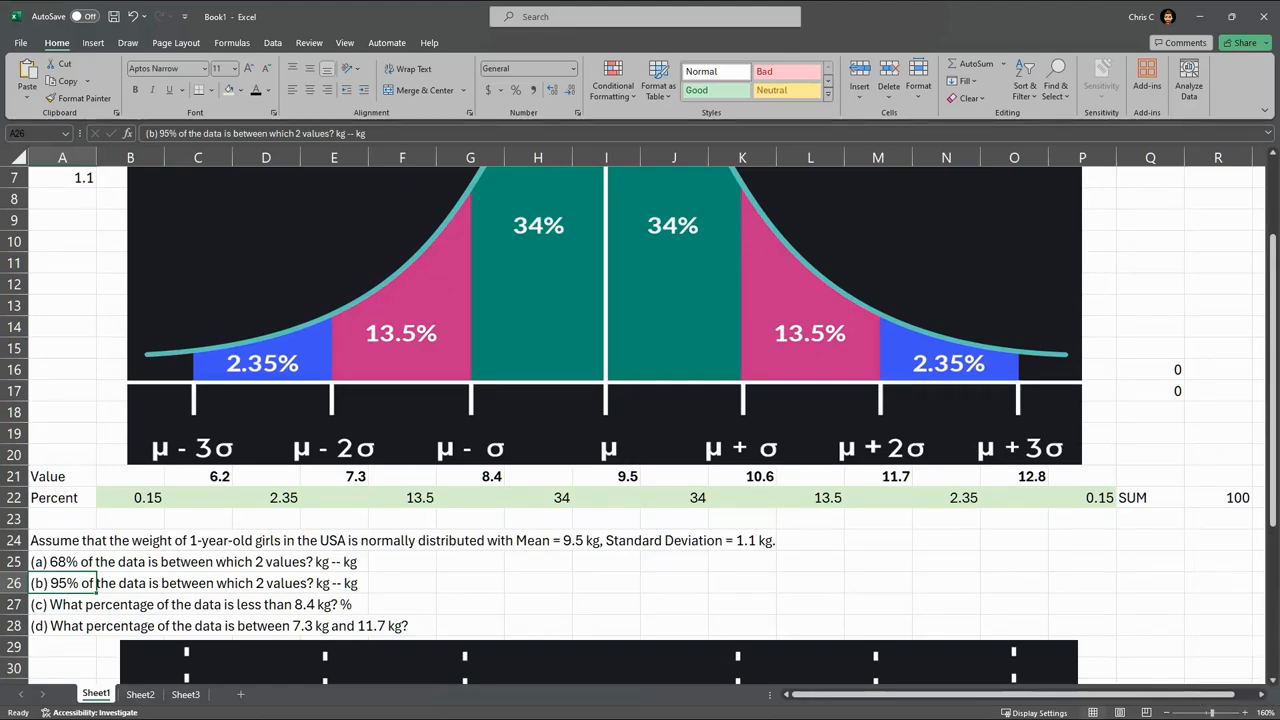
scroll(down, 3)
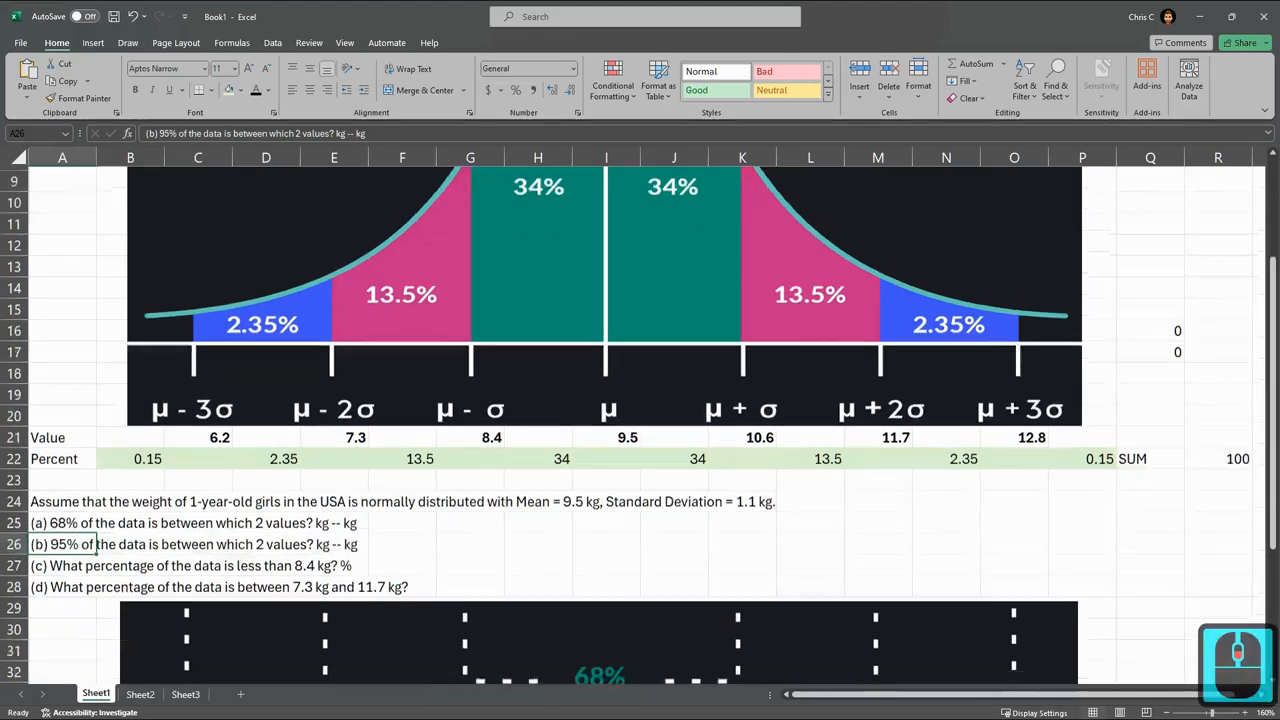
scroll(down, 3)
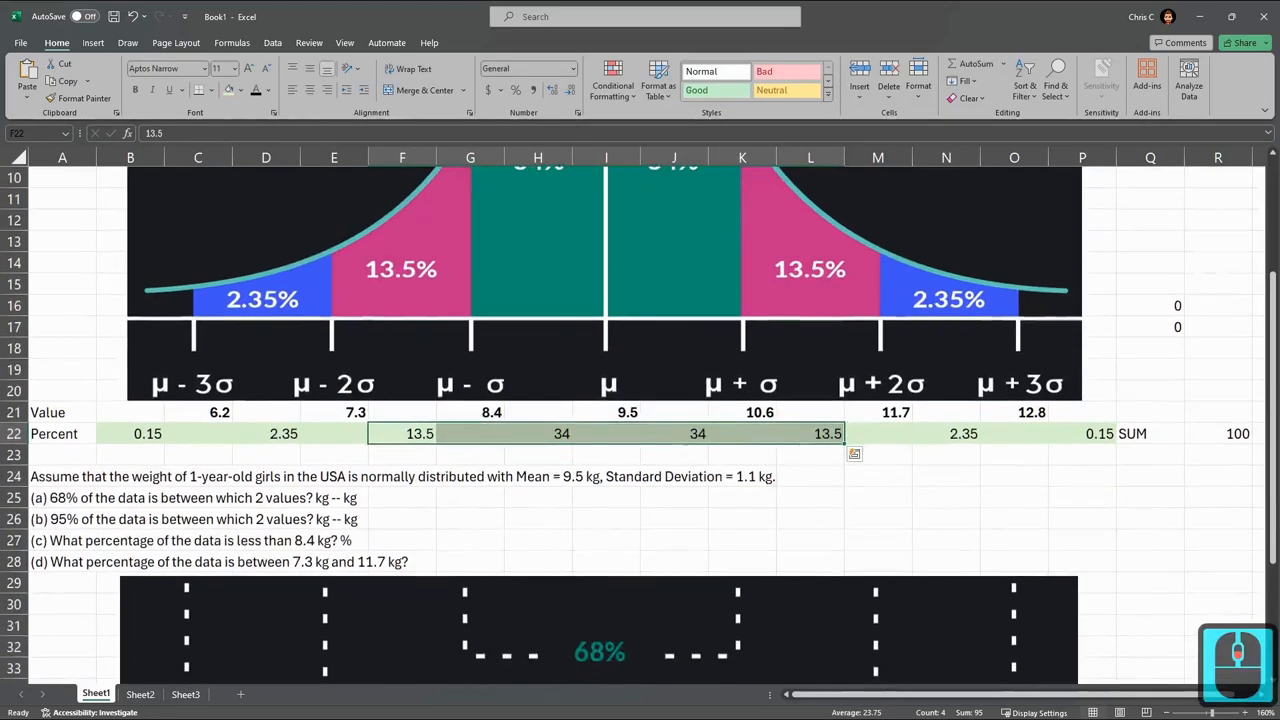
scroll(down, 3)
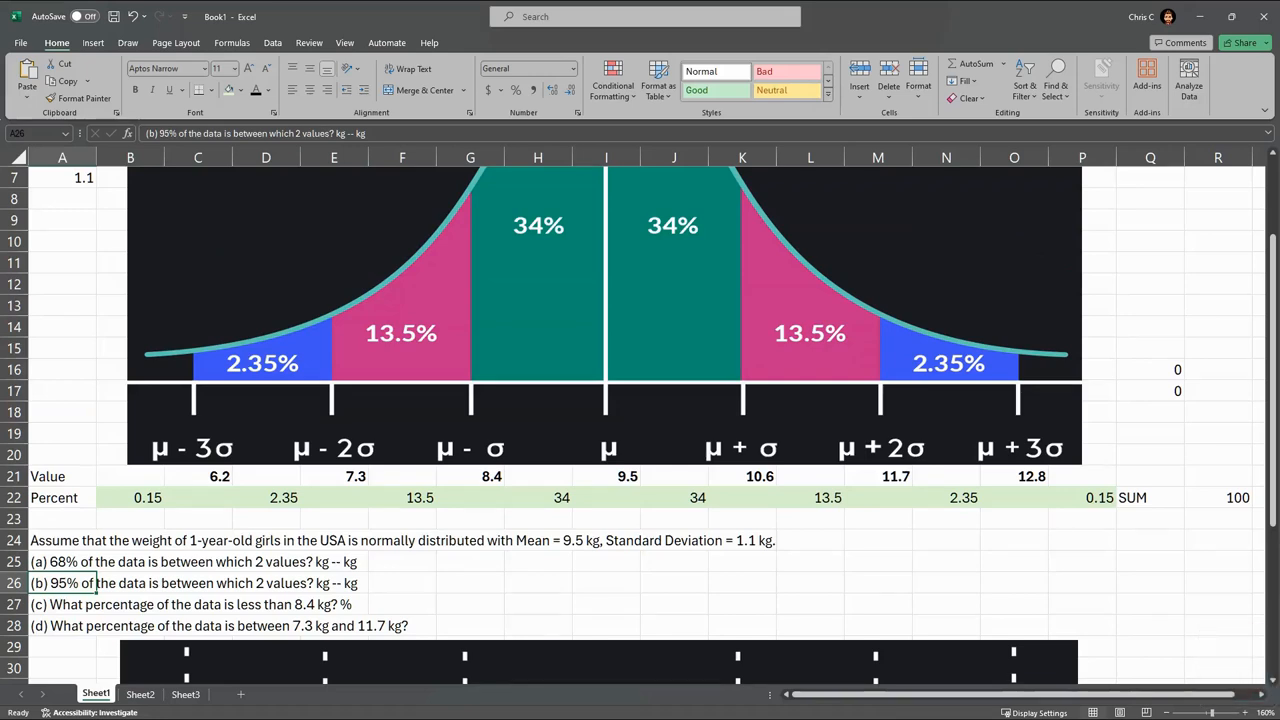
drag(420, 497, 828, 497)
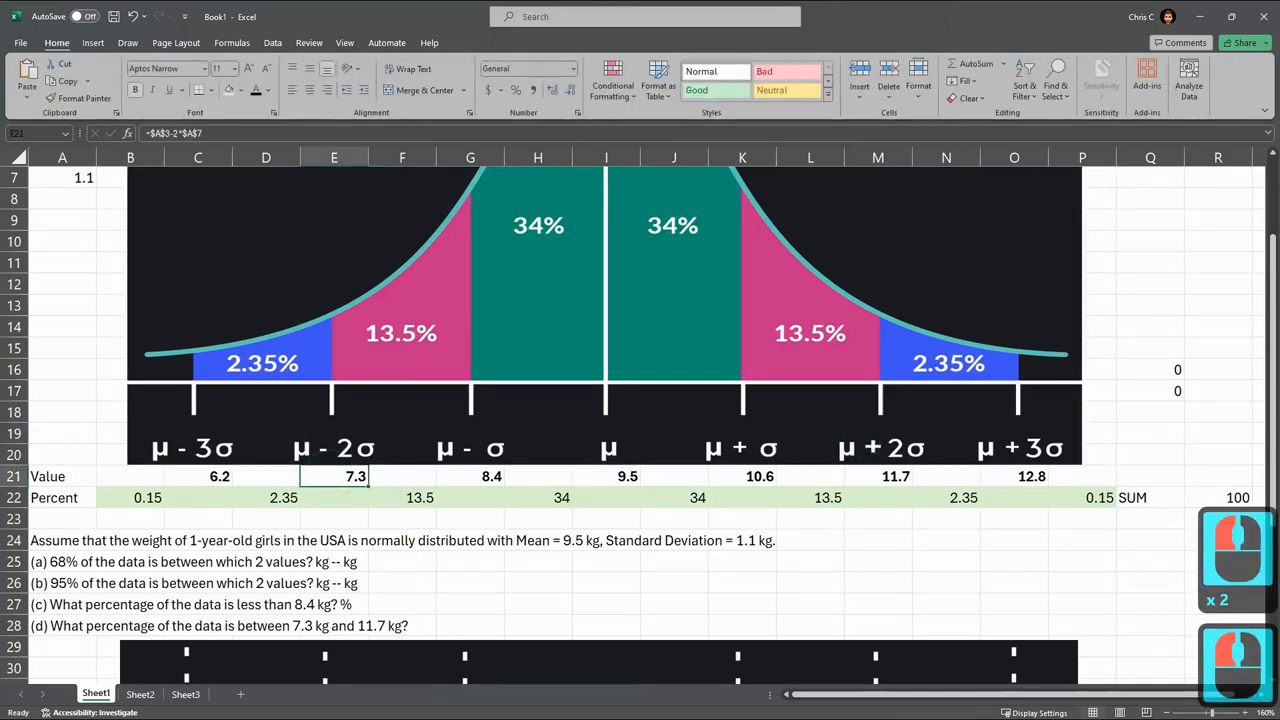
Step: Enter 7.3 to 11.7 as the answer beside question (b)
click(877, 476)
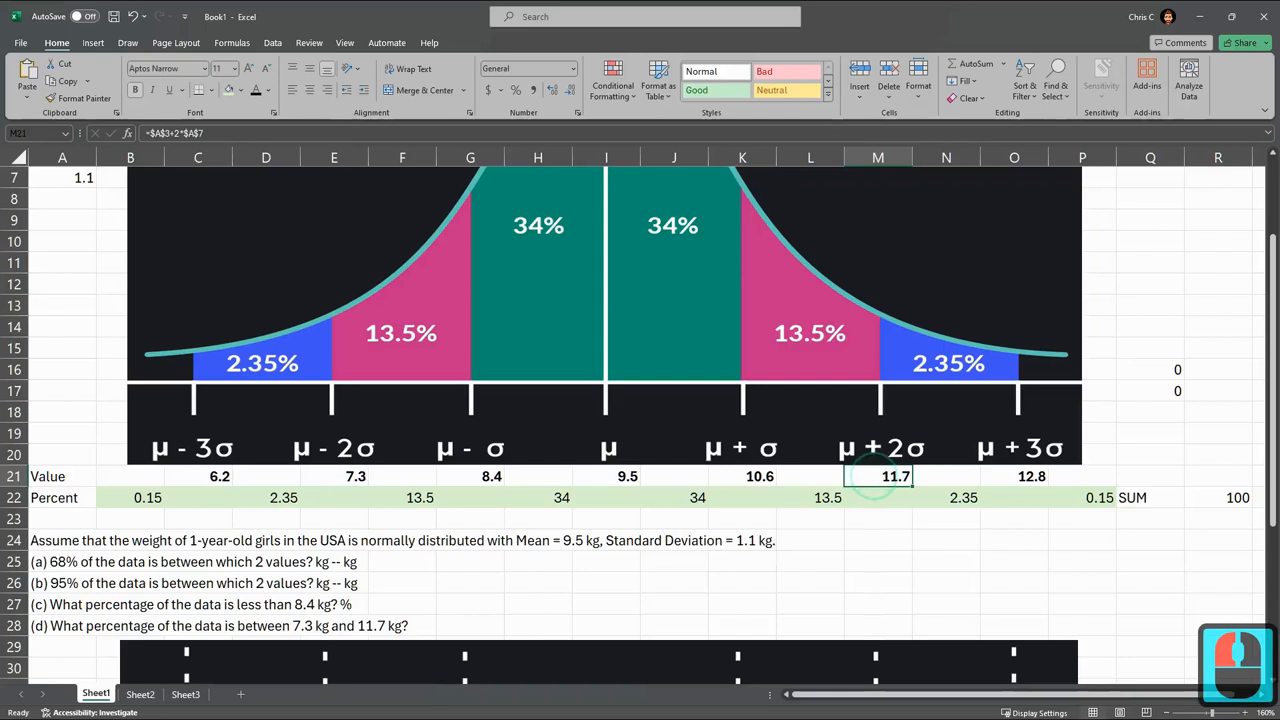
click(402, 583)
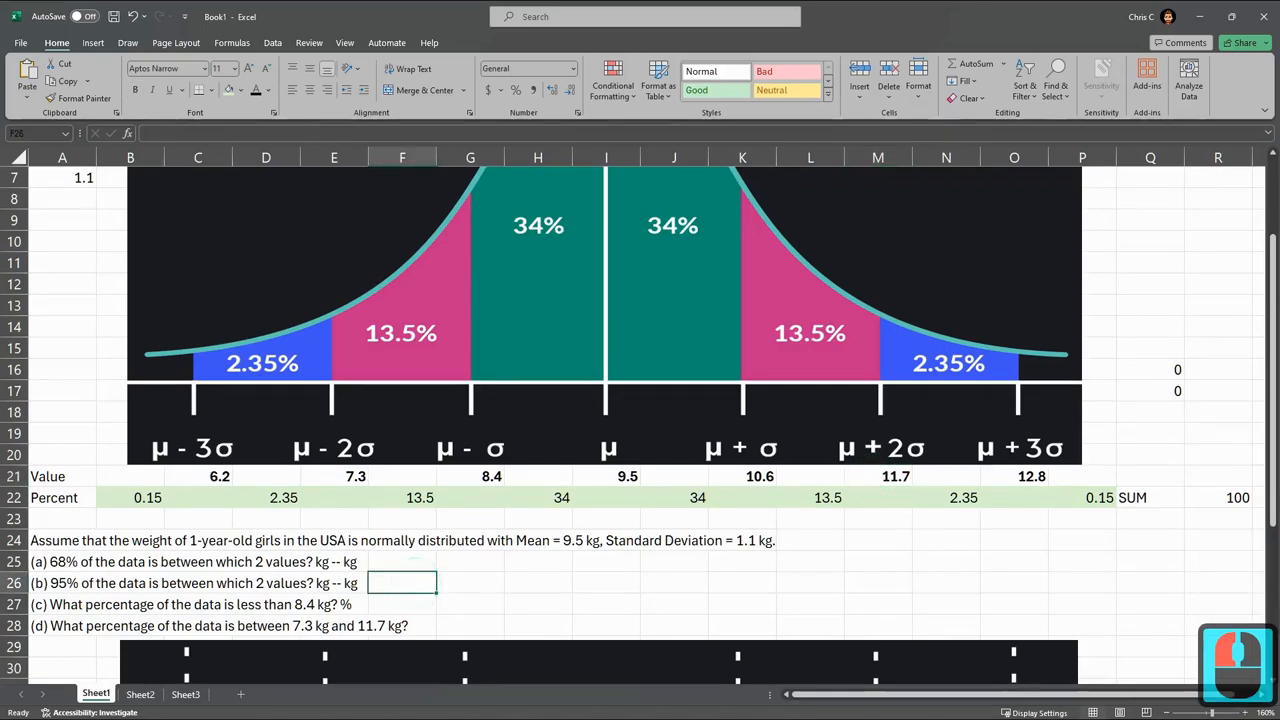
text(7.3)
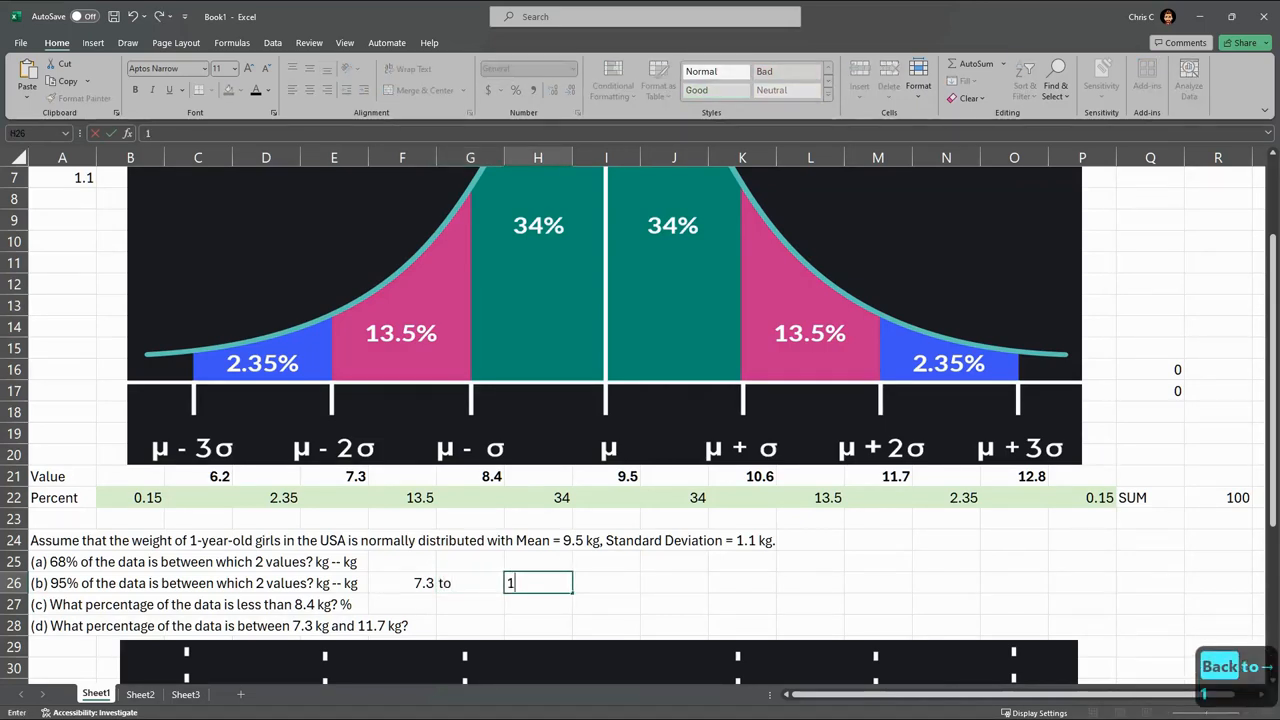
text(1.7)
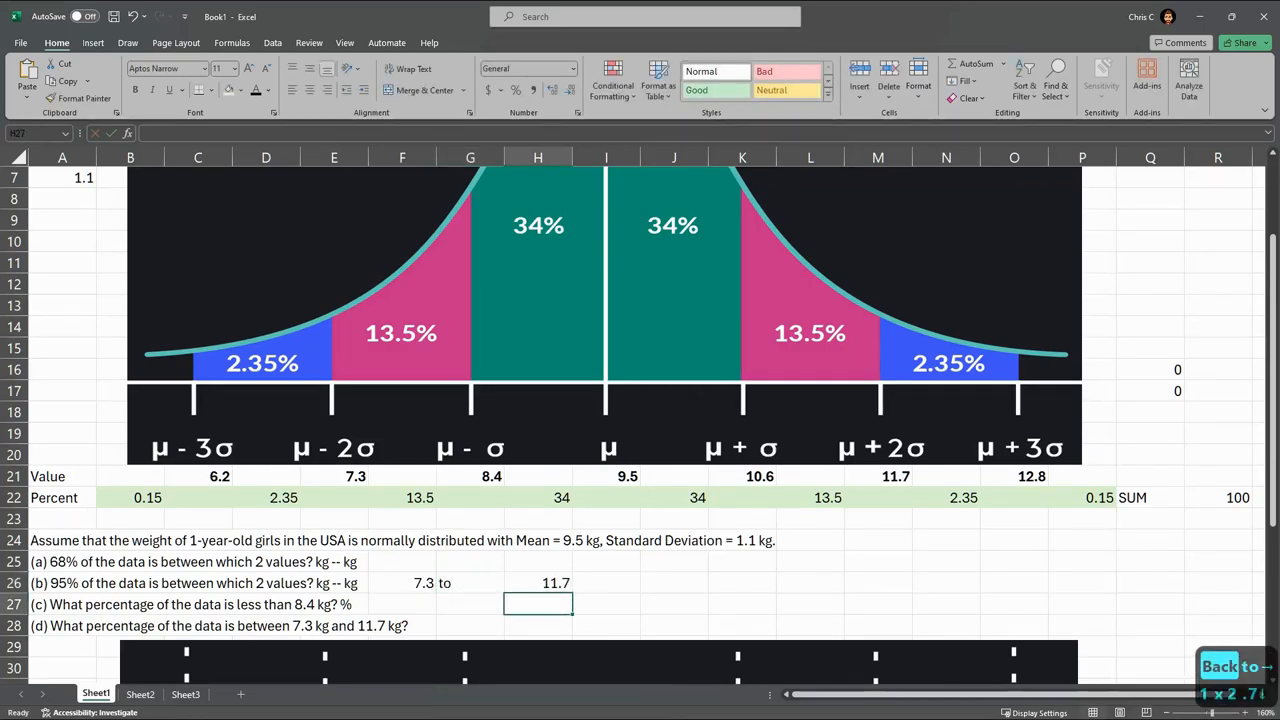
Step: Select the 7.3 to 11.7 answer, question (a)'s text and the bell curve picture
drag(424, 583, 555, 583)
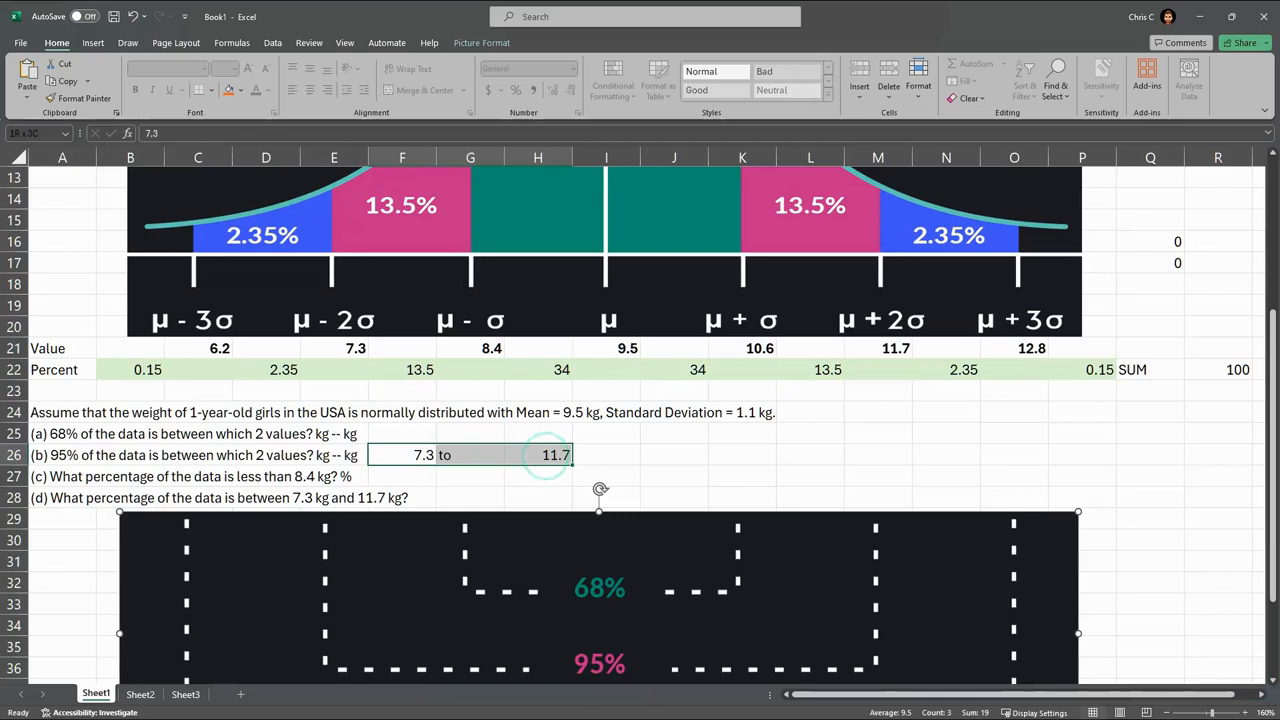
click(537, 455)
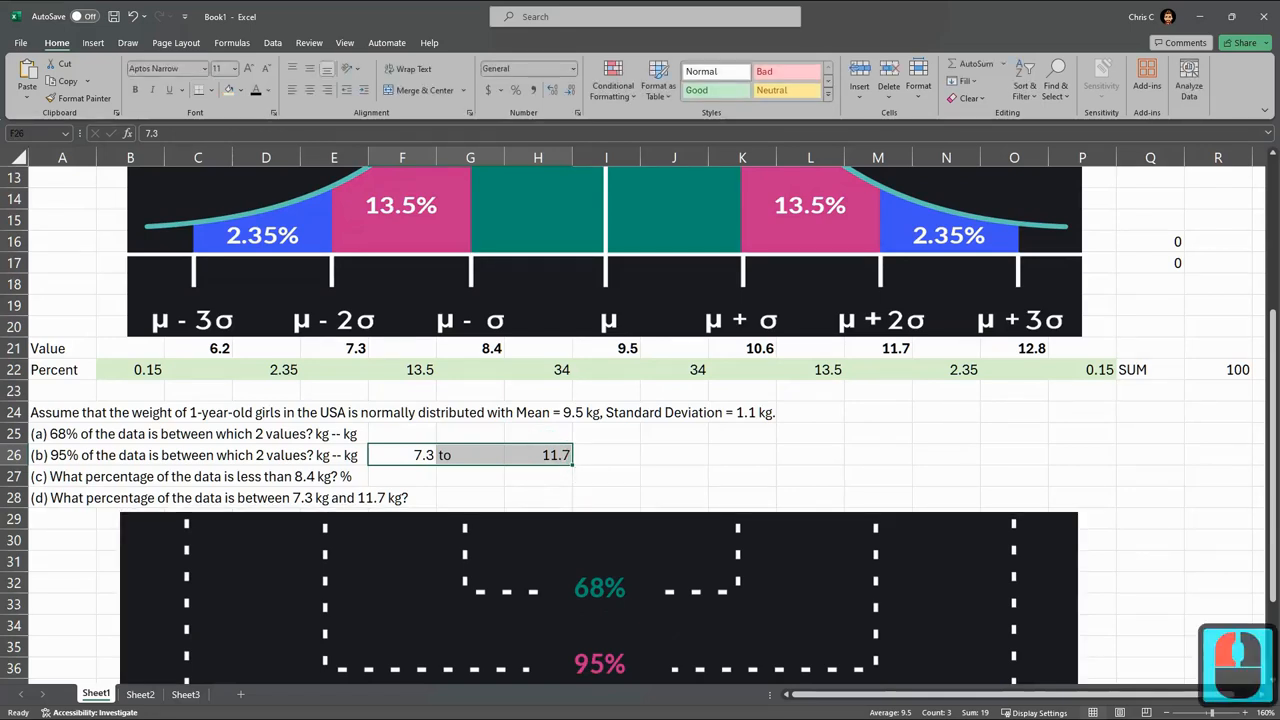
click(62, 433)
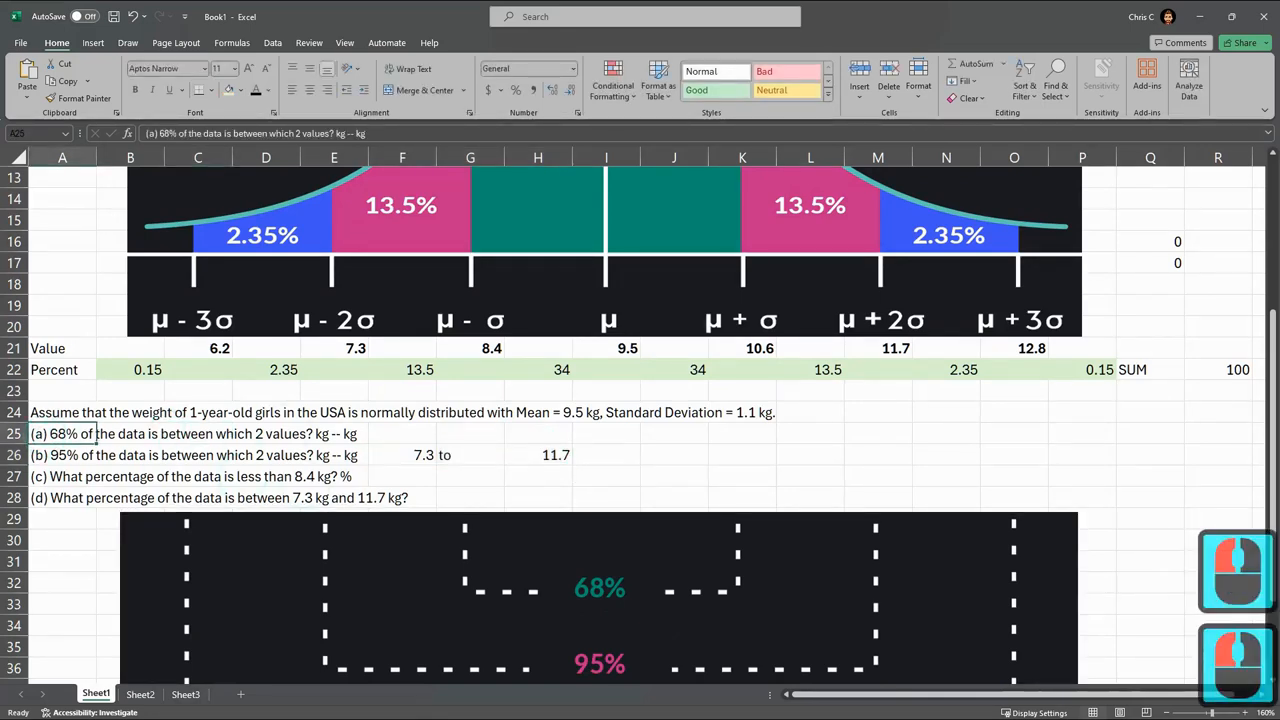
click(600, 587)
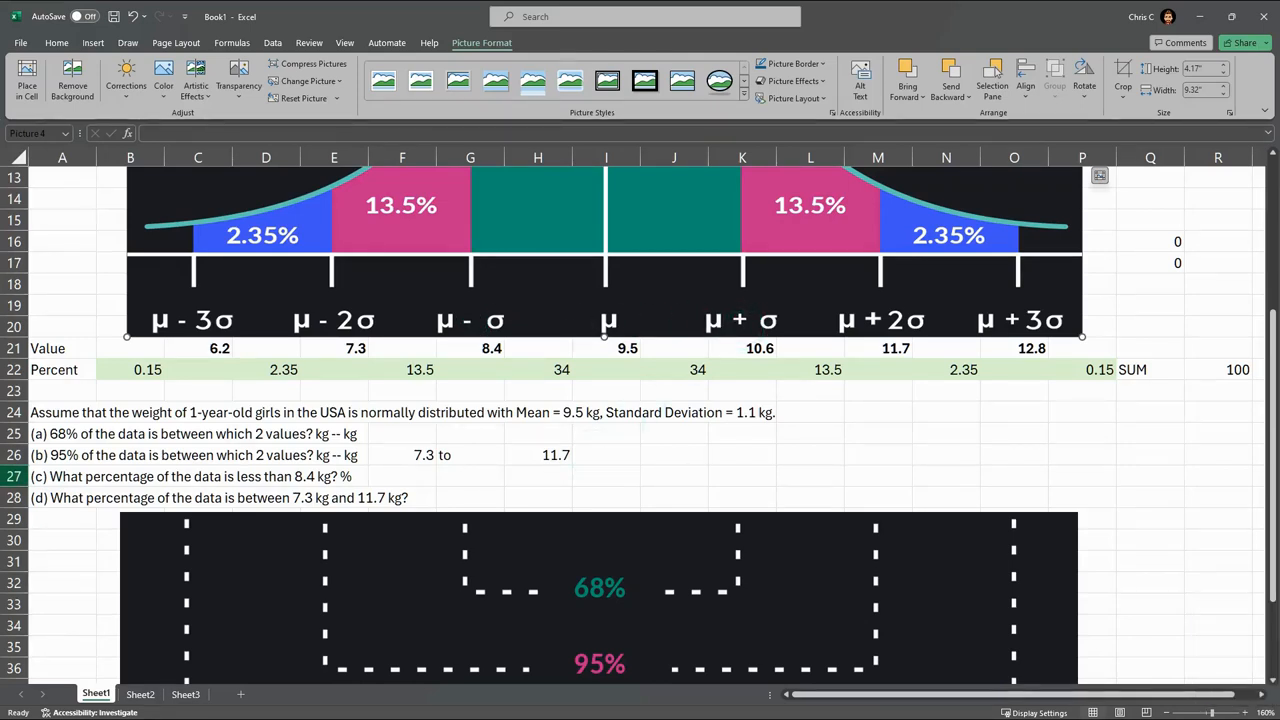
Step: Inspect the 8.4 kg calculation and start a =SUM of the percentages below 8.4
click(65, 476)
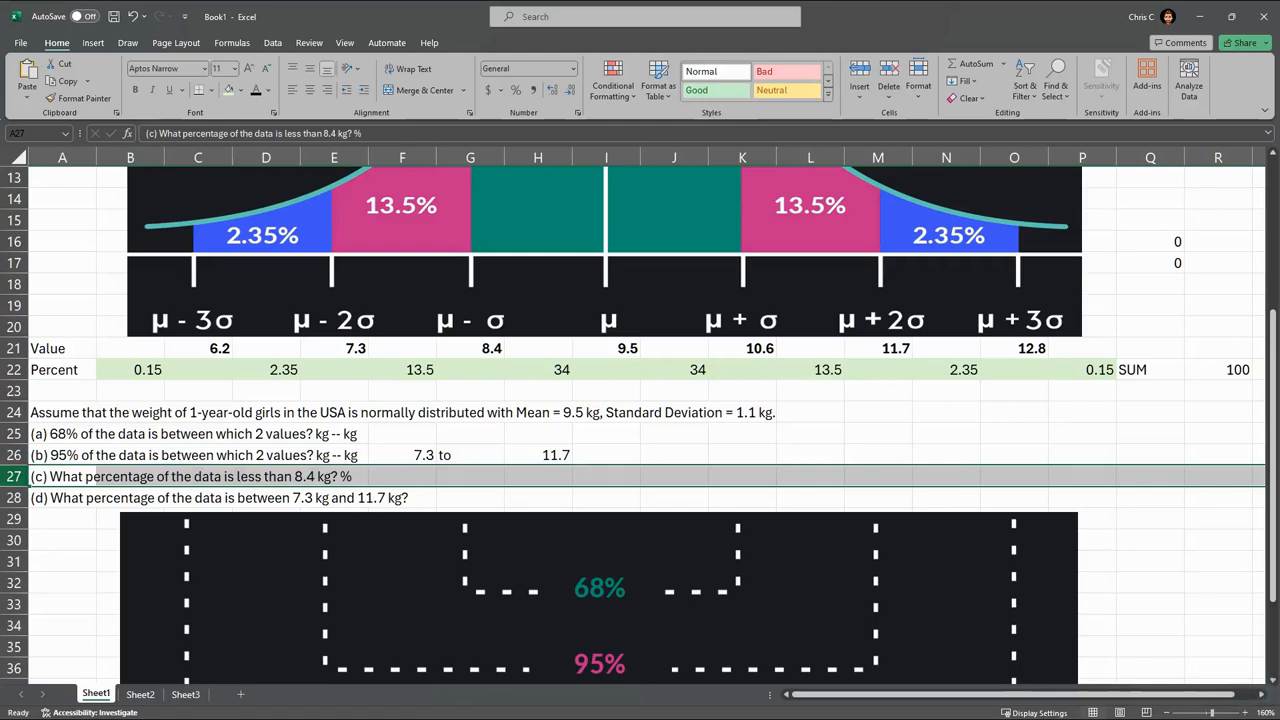
click(334, 476)
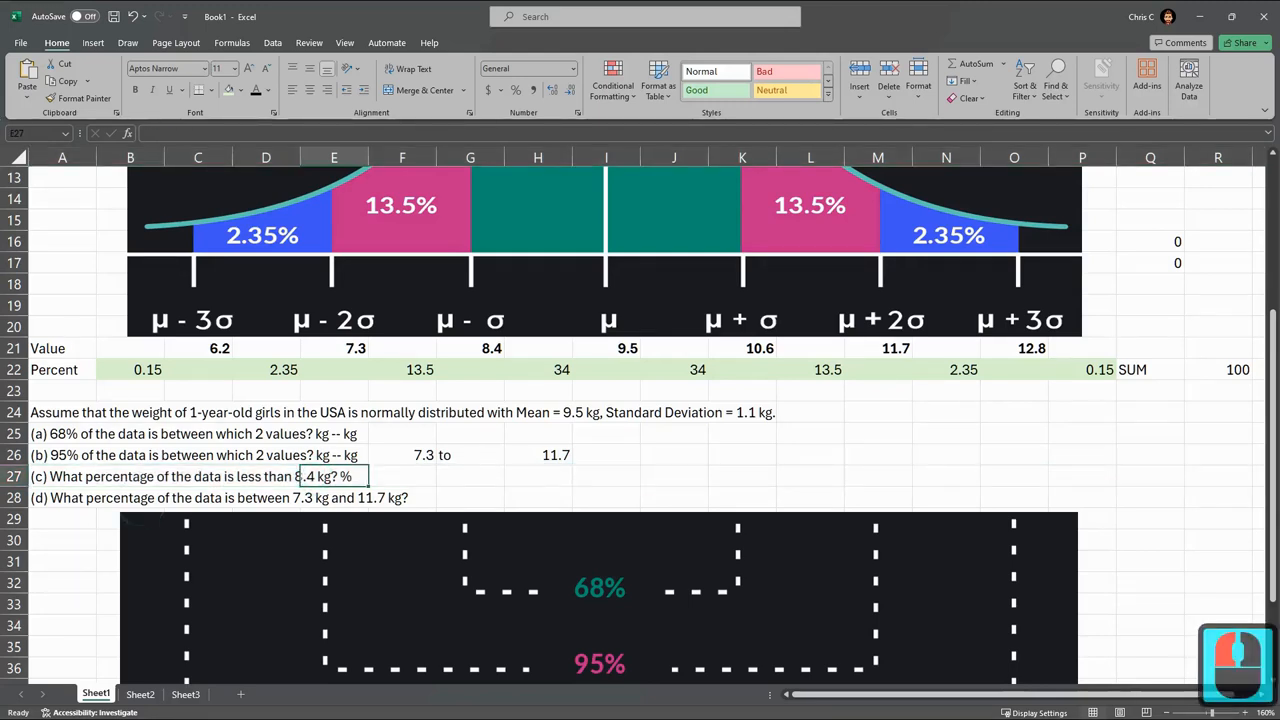
click(470, 475)
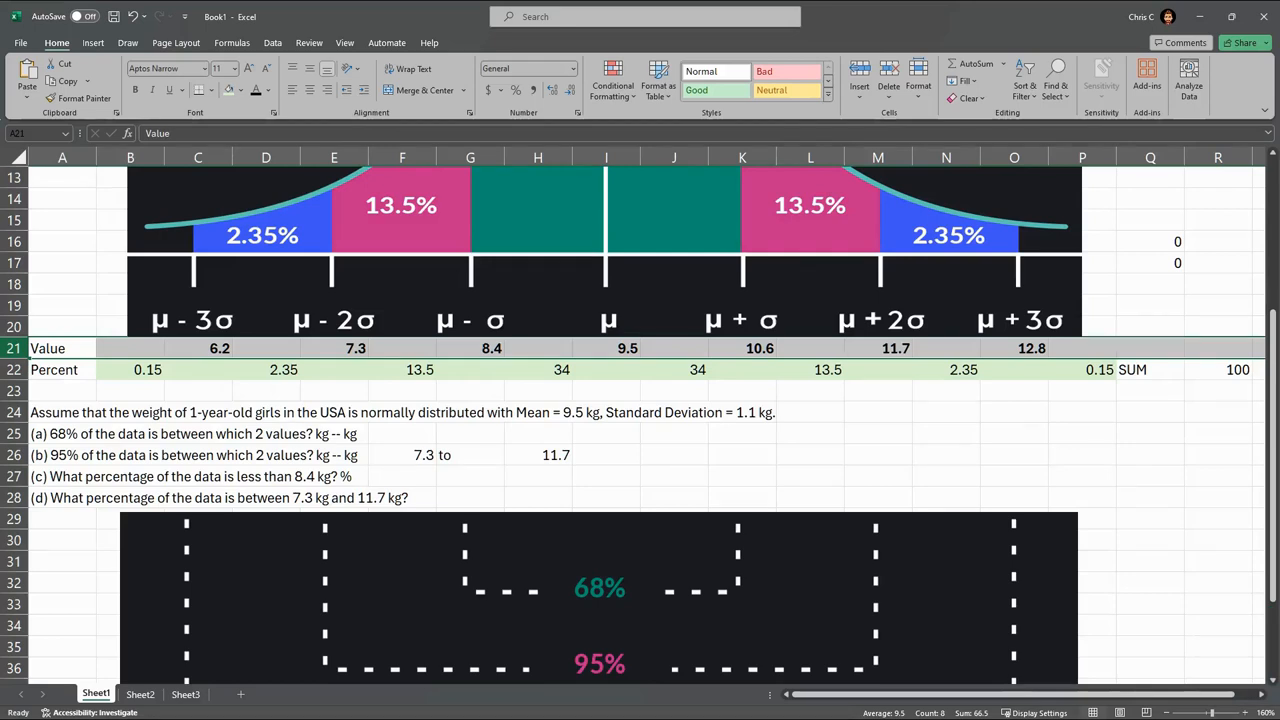
double_click(470, 348)
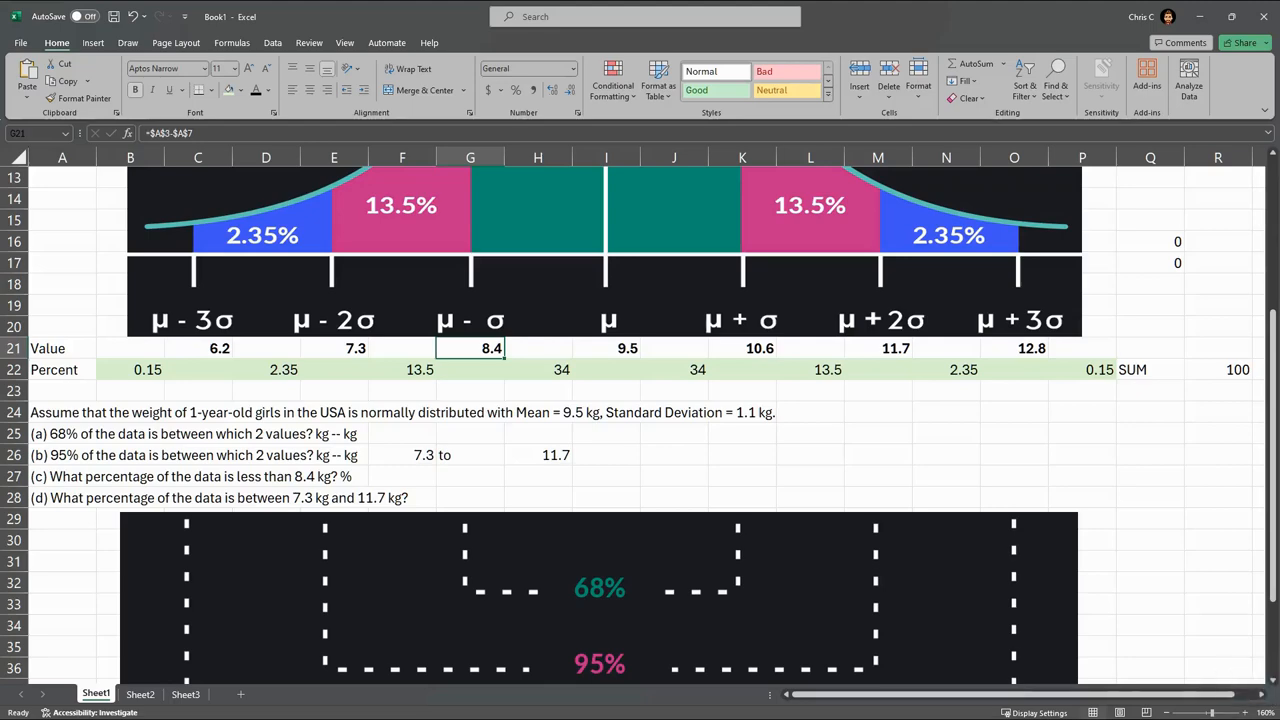
scroll(down, 3)
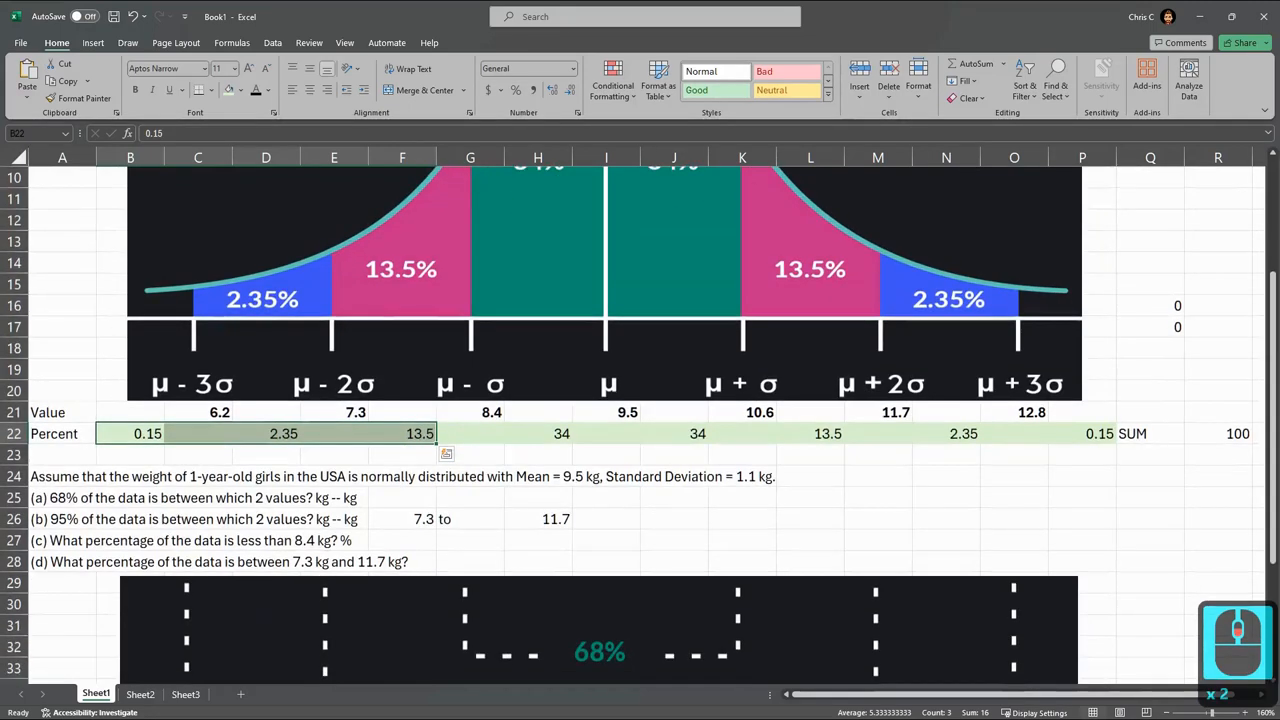
text(=sum()
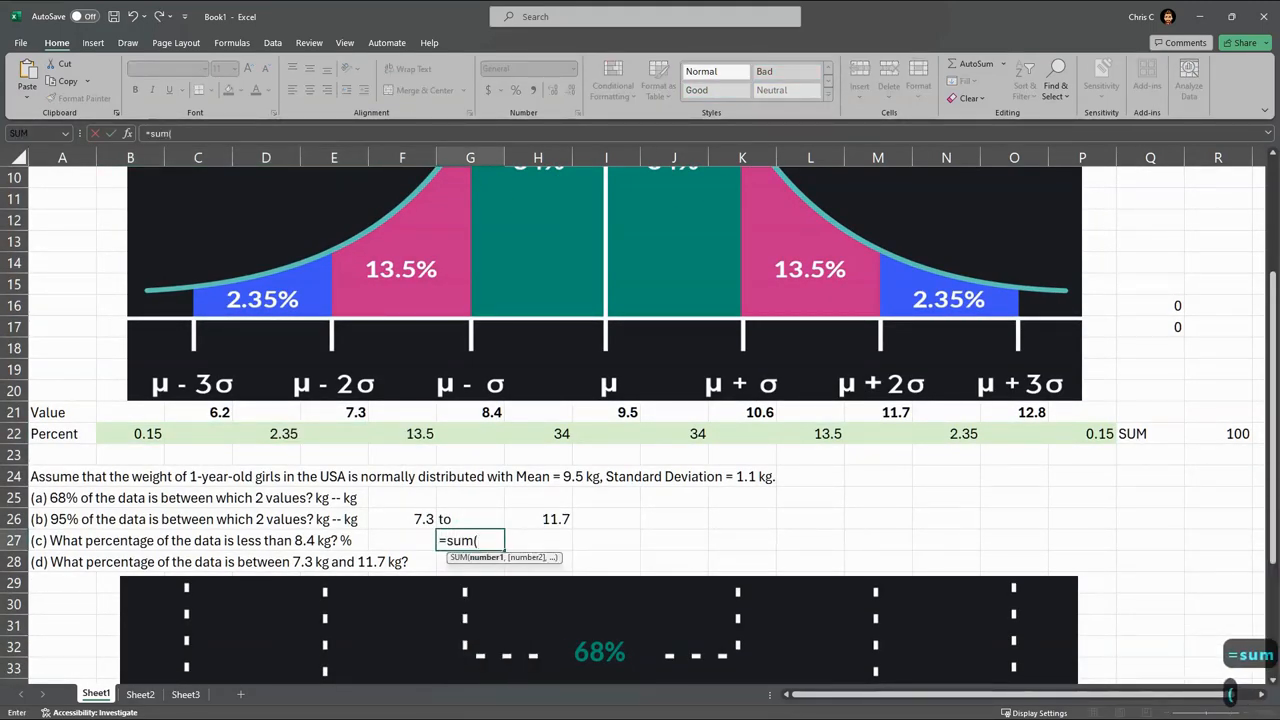
click(419, 433)
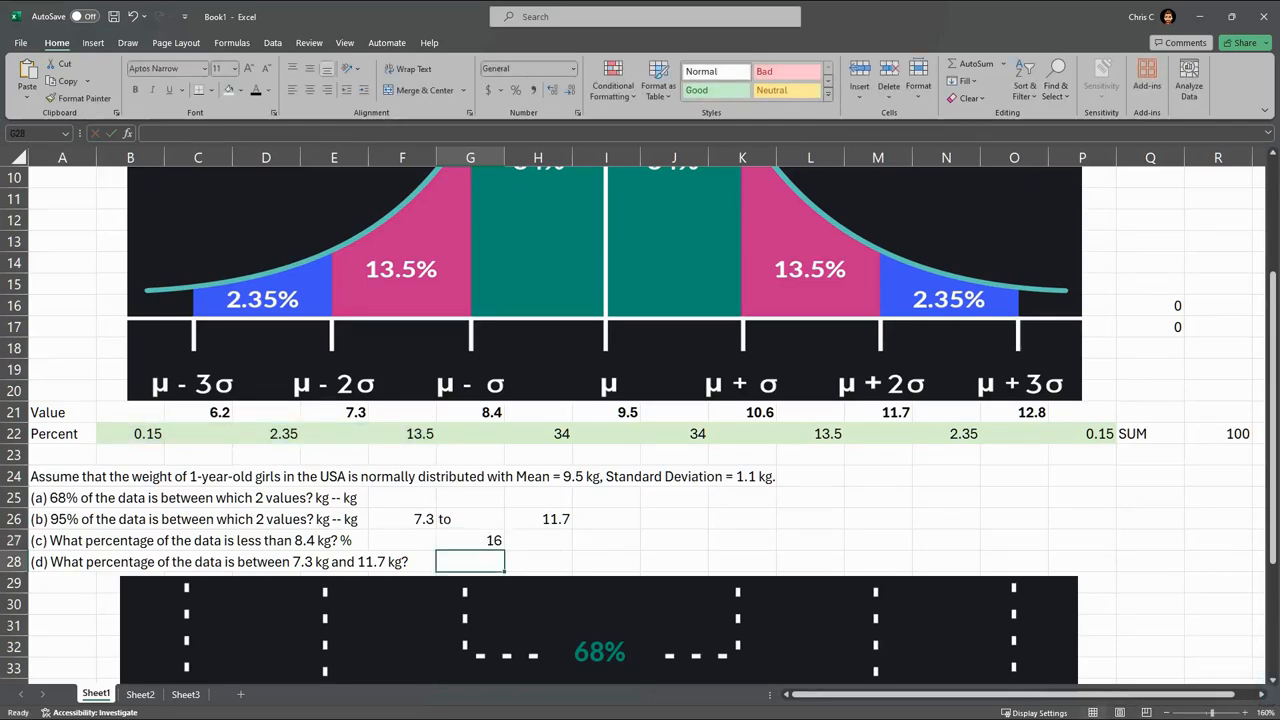
click(62, 561)
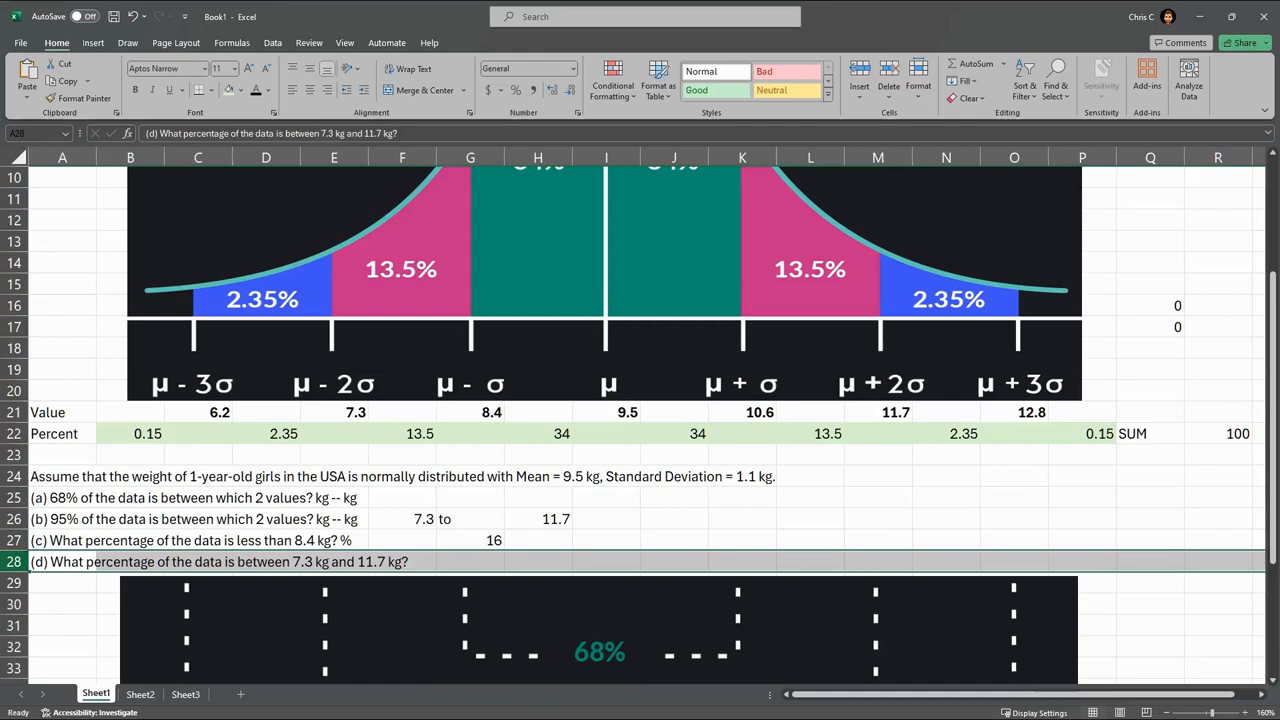
click(355, 412)
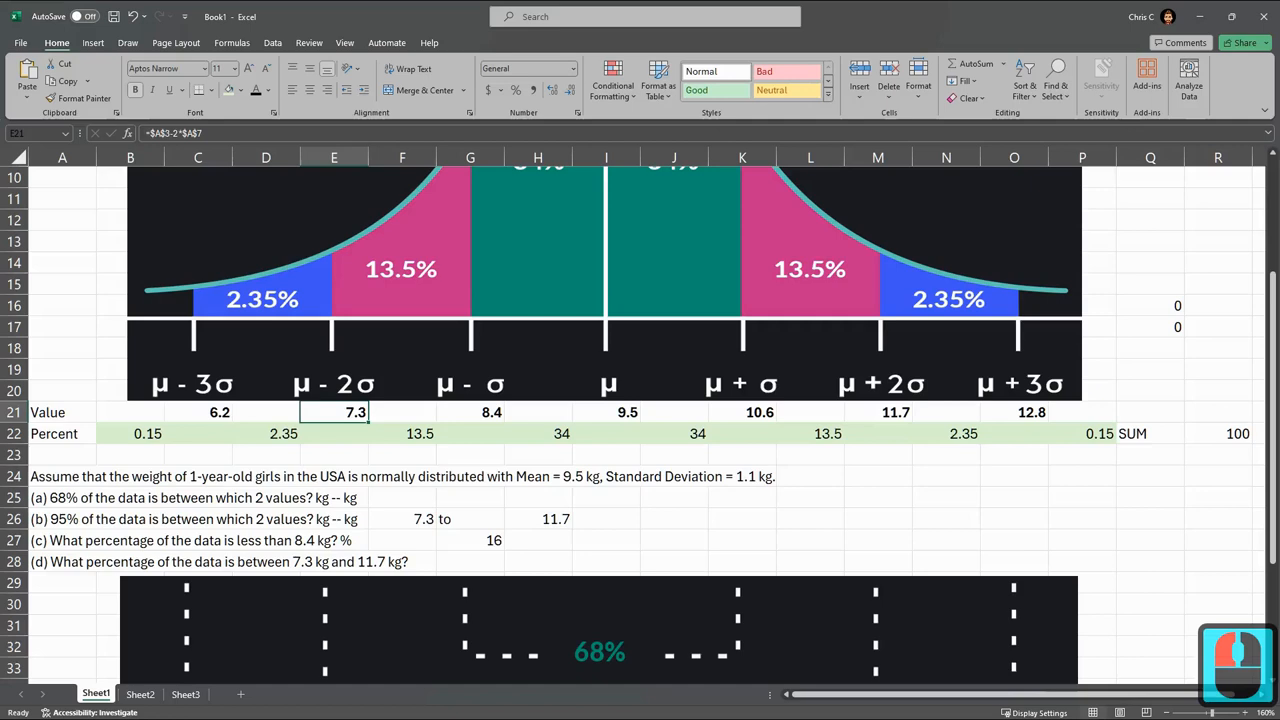
click(895, 412)
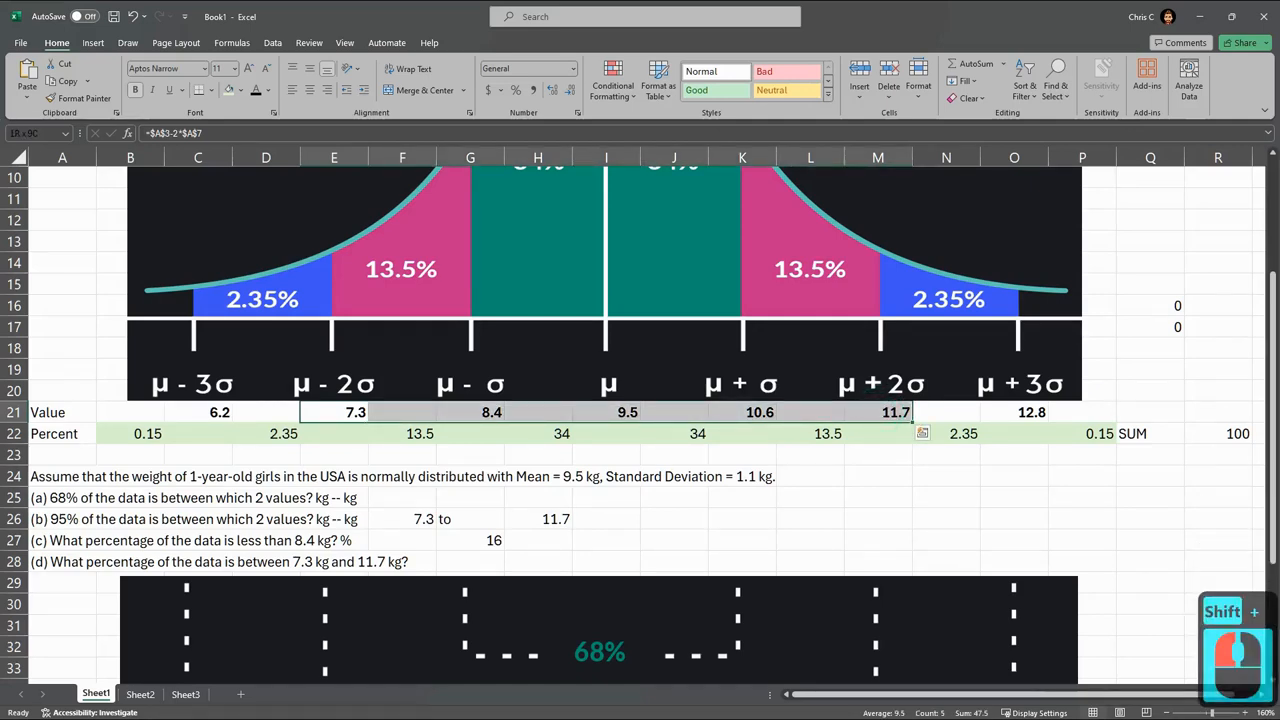
click(877, 285)
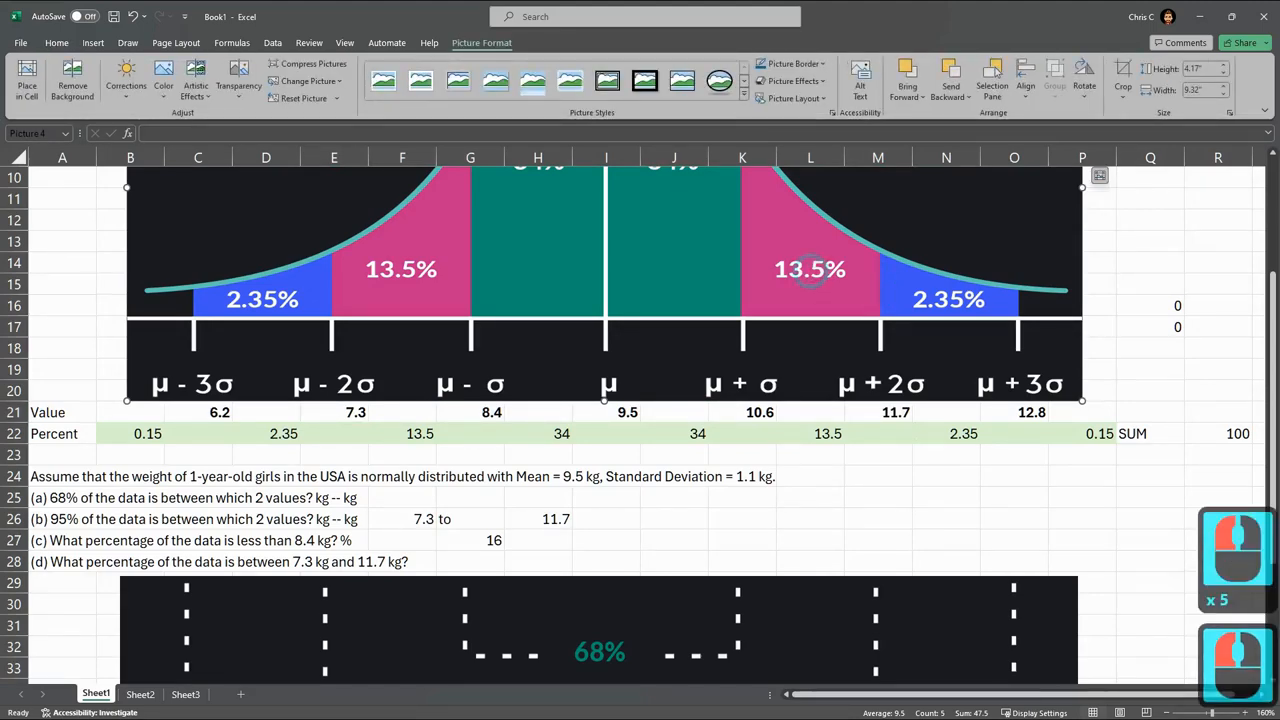
click(810, 270)
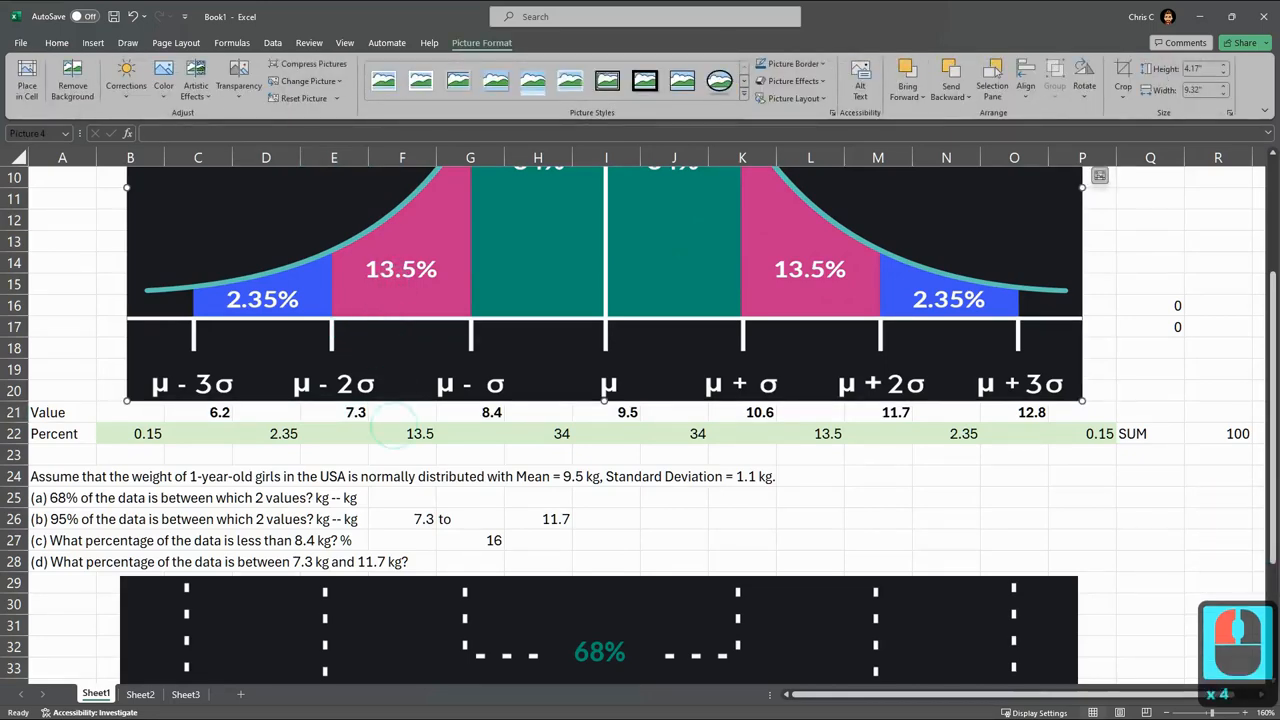
click(419, 433)
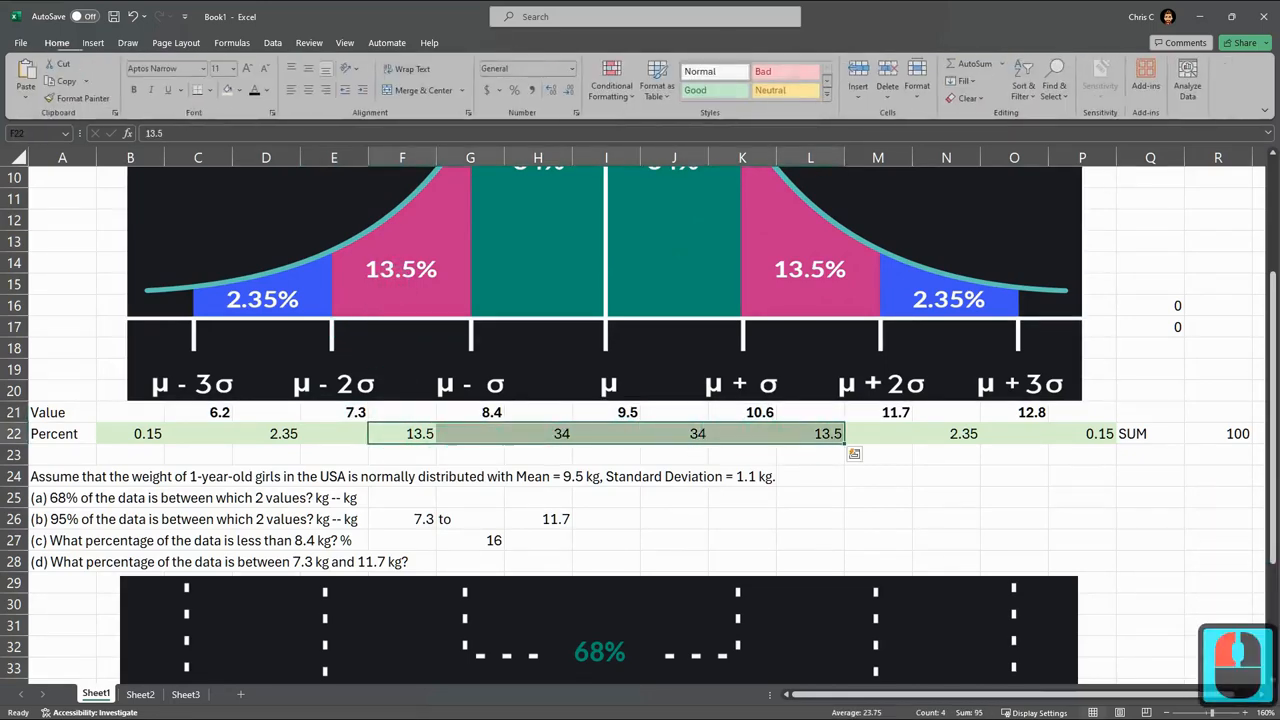
scroll(down, 3)
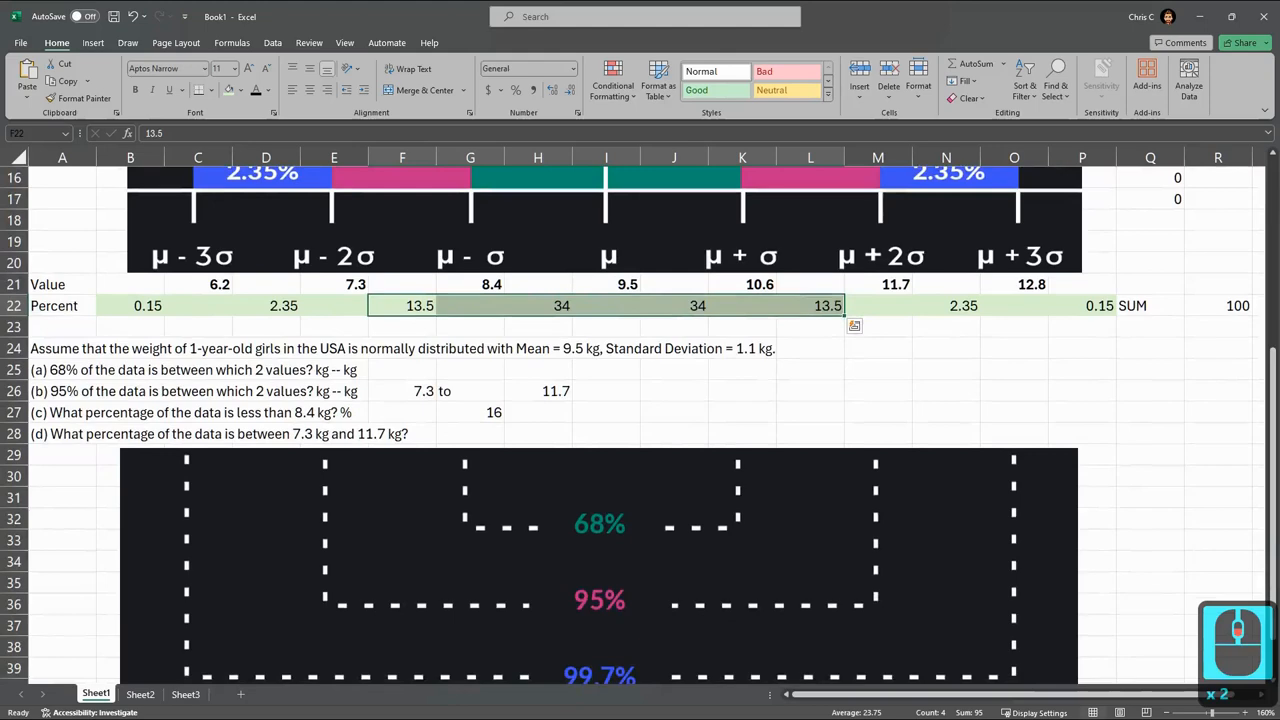
scroll(down, 3)
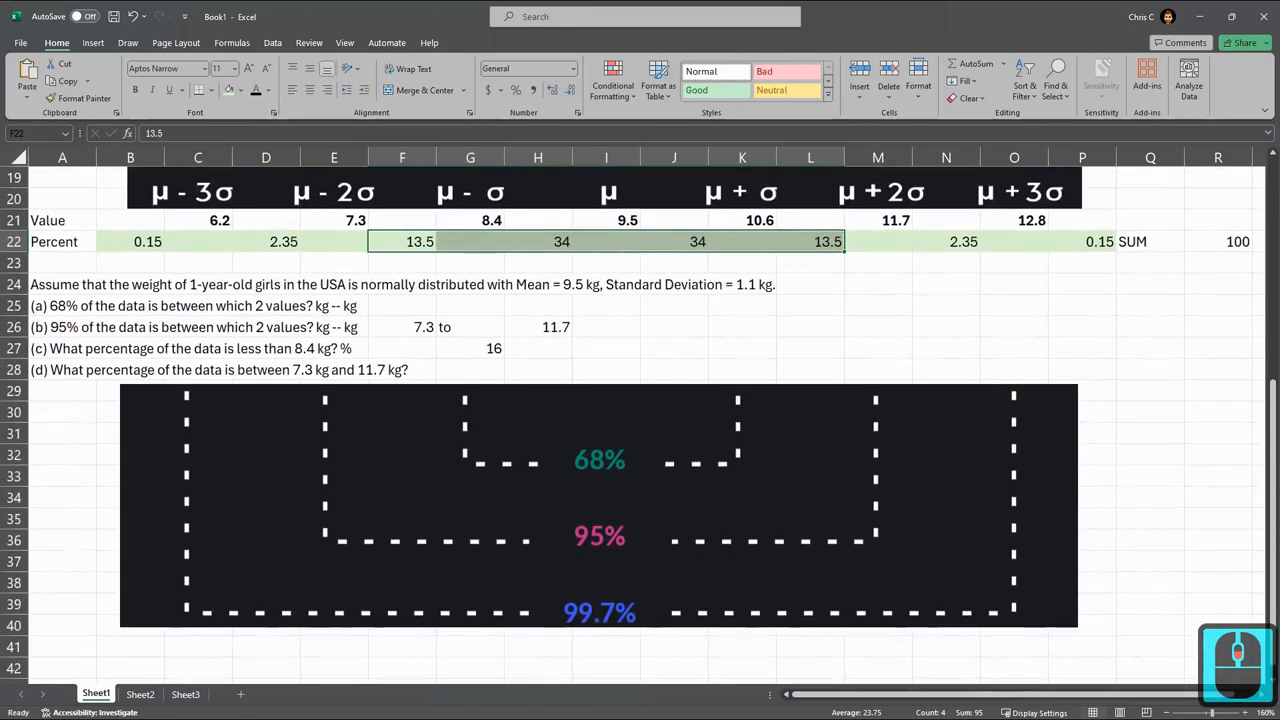
click(598, 505)
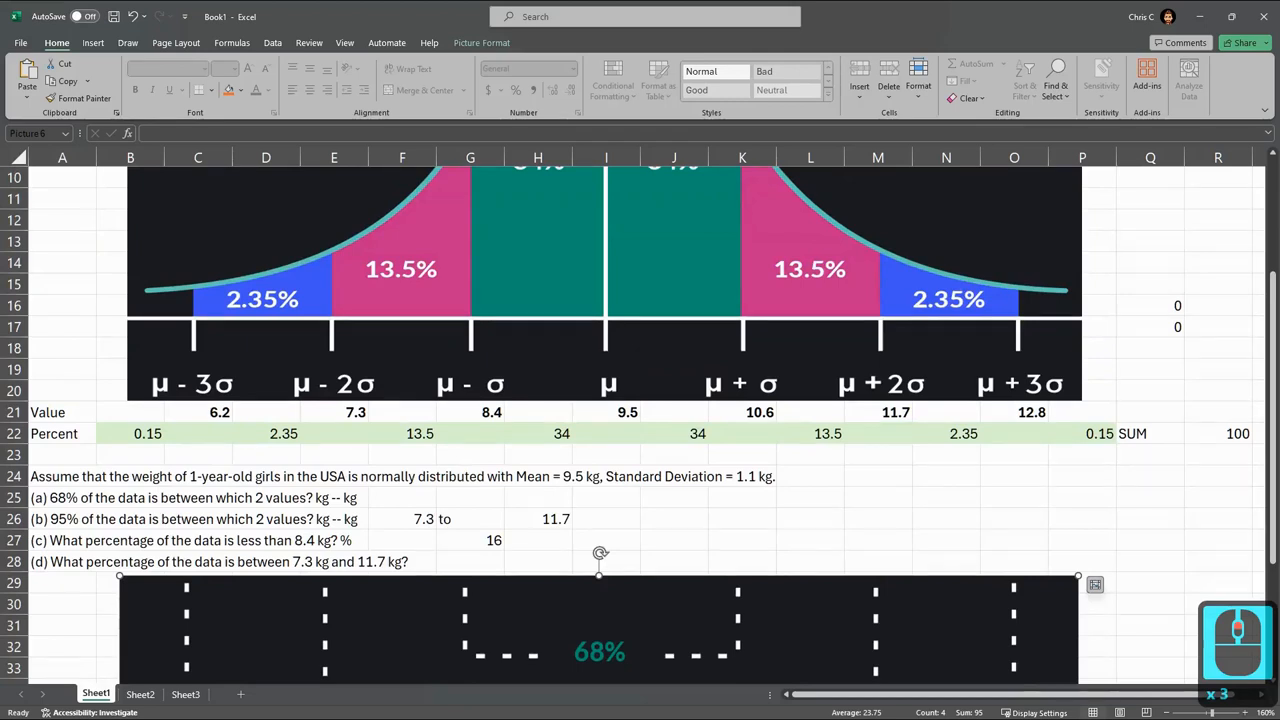
Step: Sum the percentages between 7.3 and 11.7 for question (d), giving 95%
text(=sum(F22:G22)
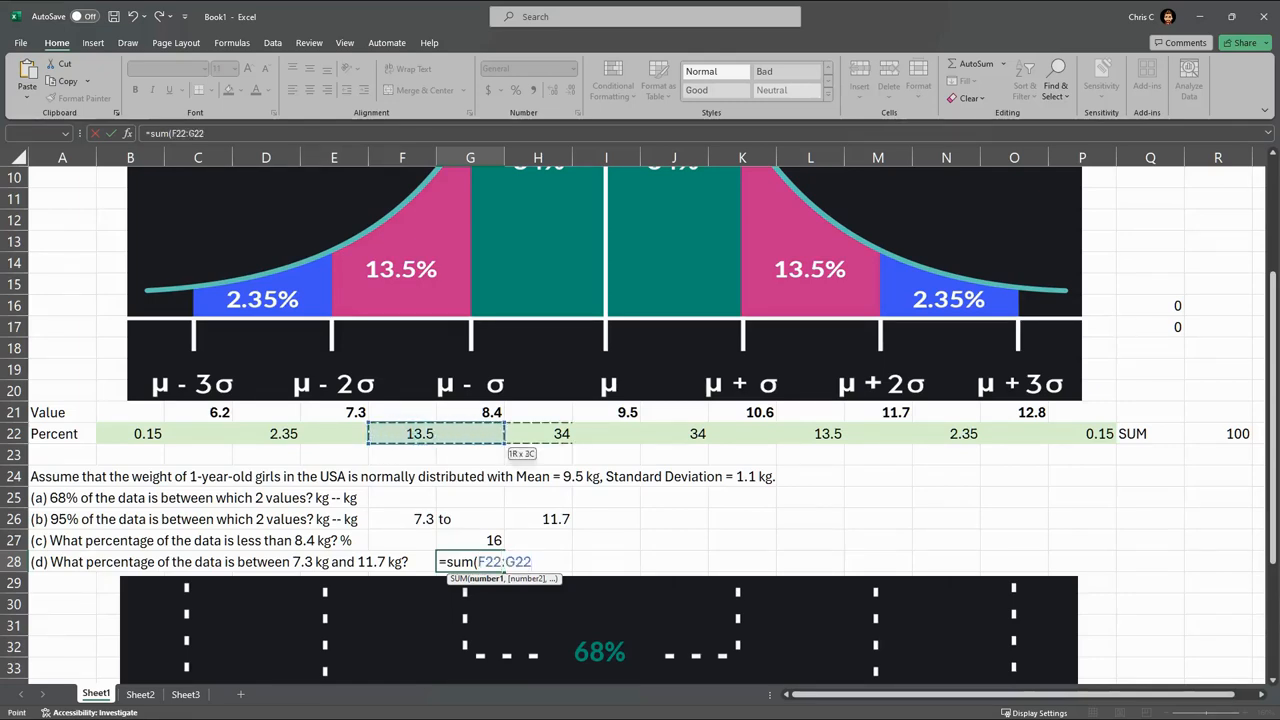
drag(470, 433, 810, 433)
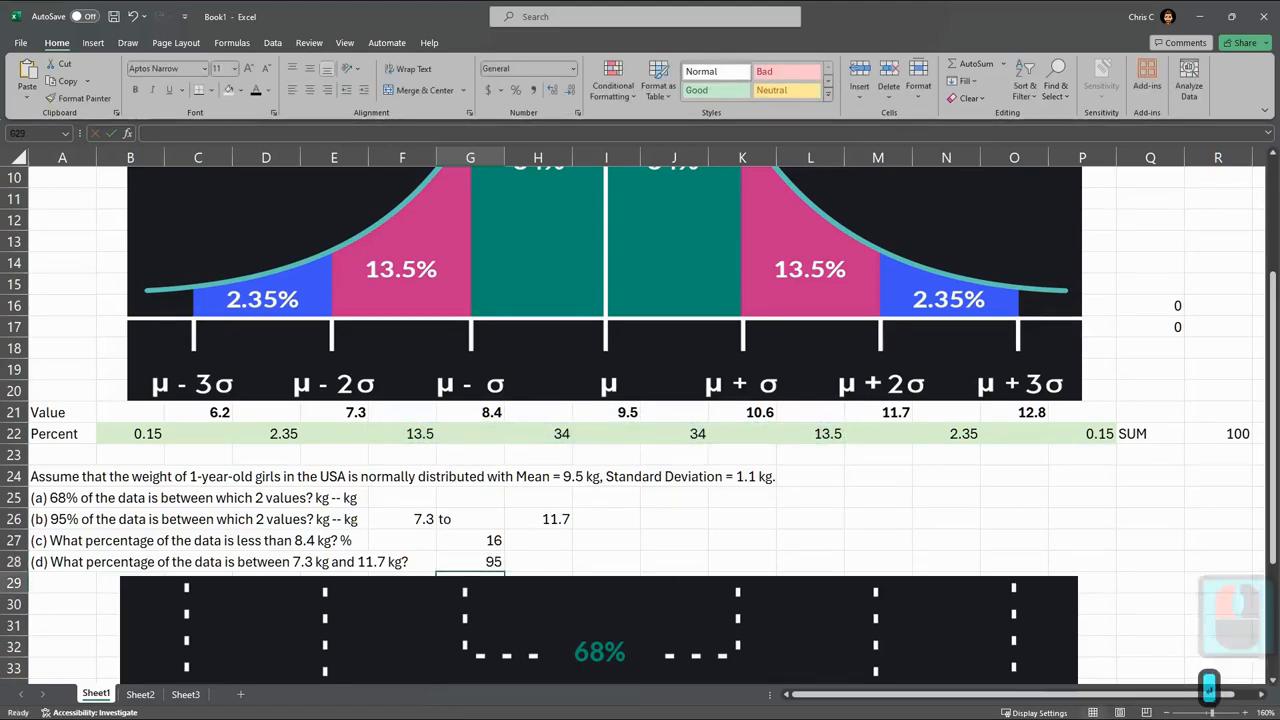
key(alt+tab)
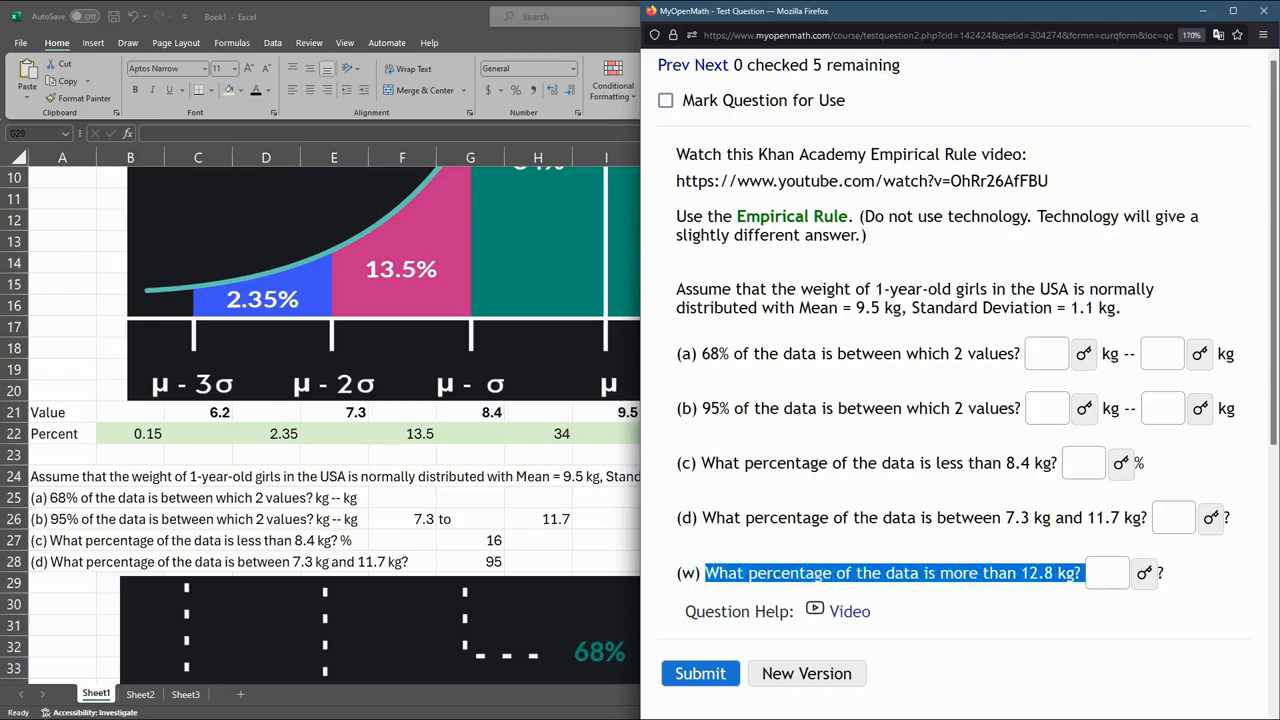
Step: Copy MyOpenMath's part (w) question about weights above 12.8 kg
key(ctrl+c)
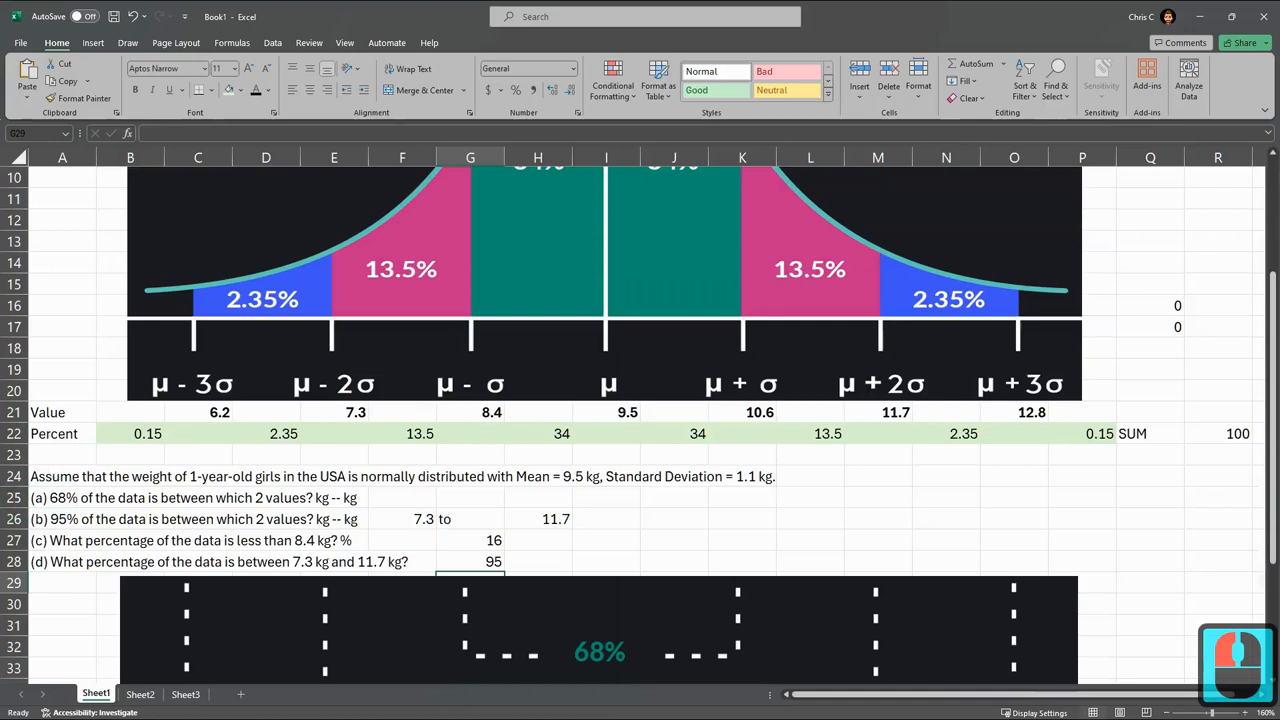
Step: Paste the above-12.8 kg question into row 25 and answer it 0.15
click(62, 497)
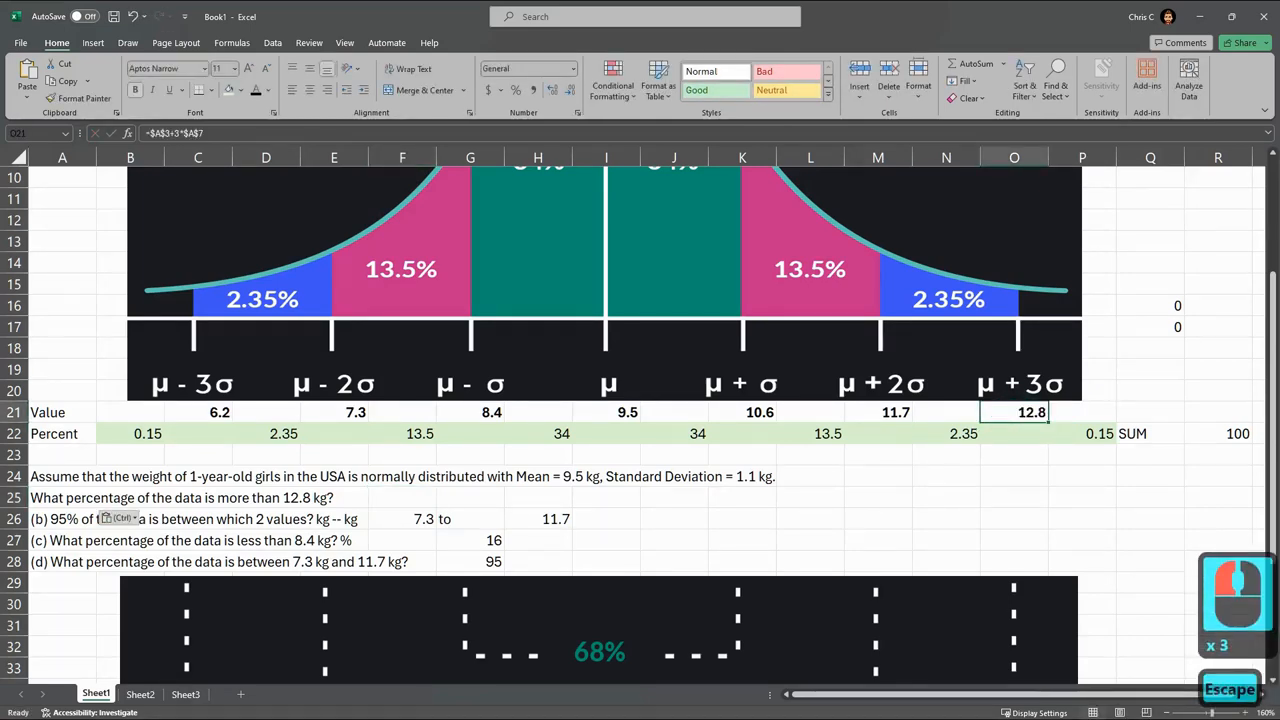
click(1099, 433)
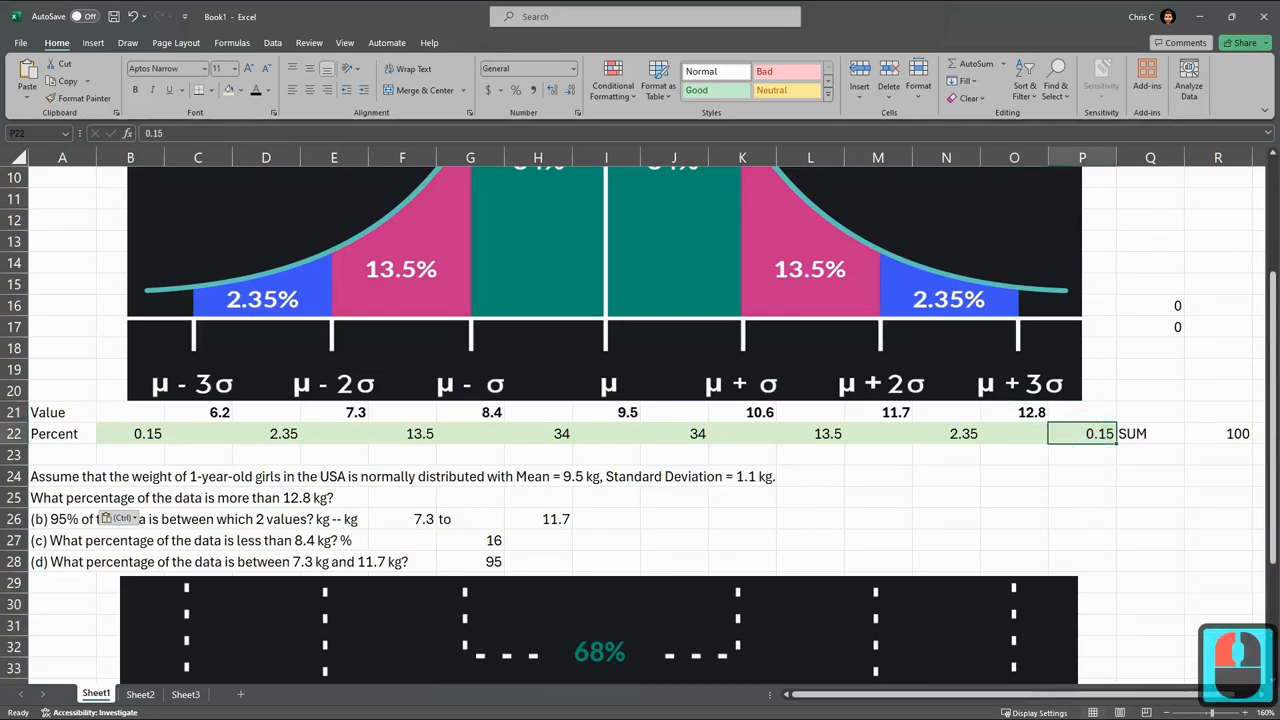
click(470, 497)
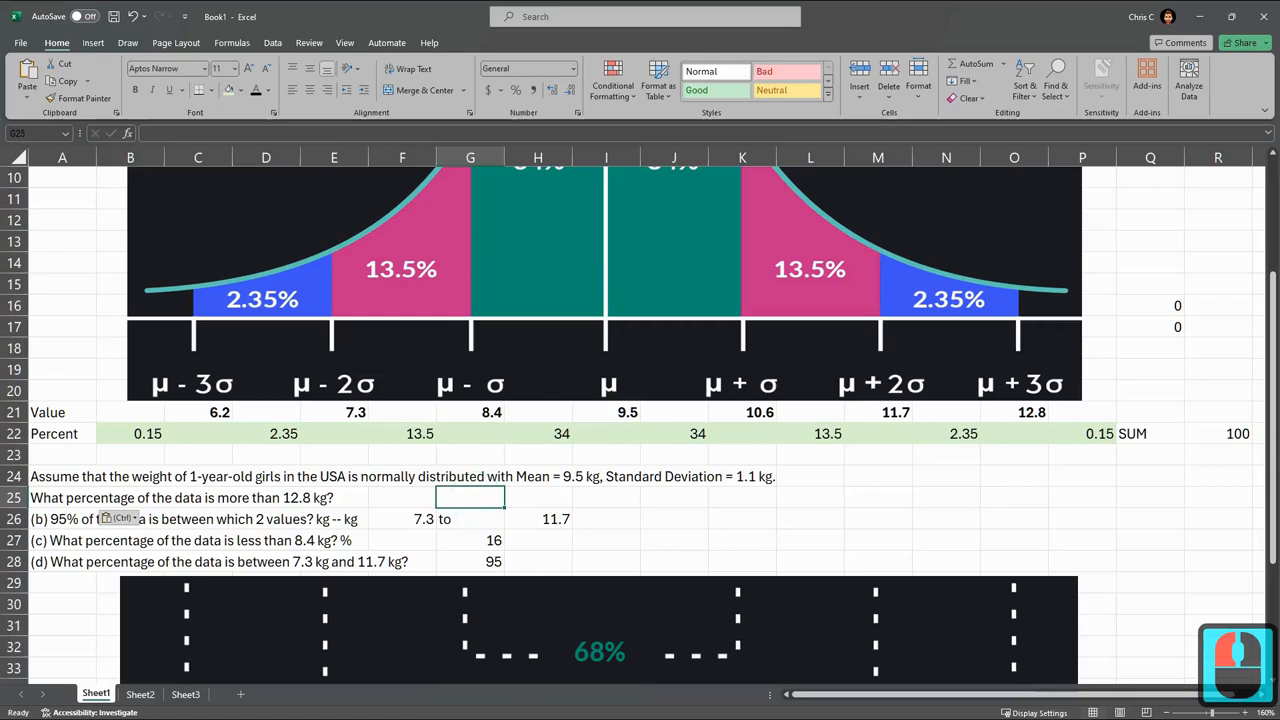
text(0.15)
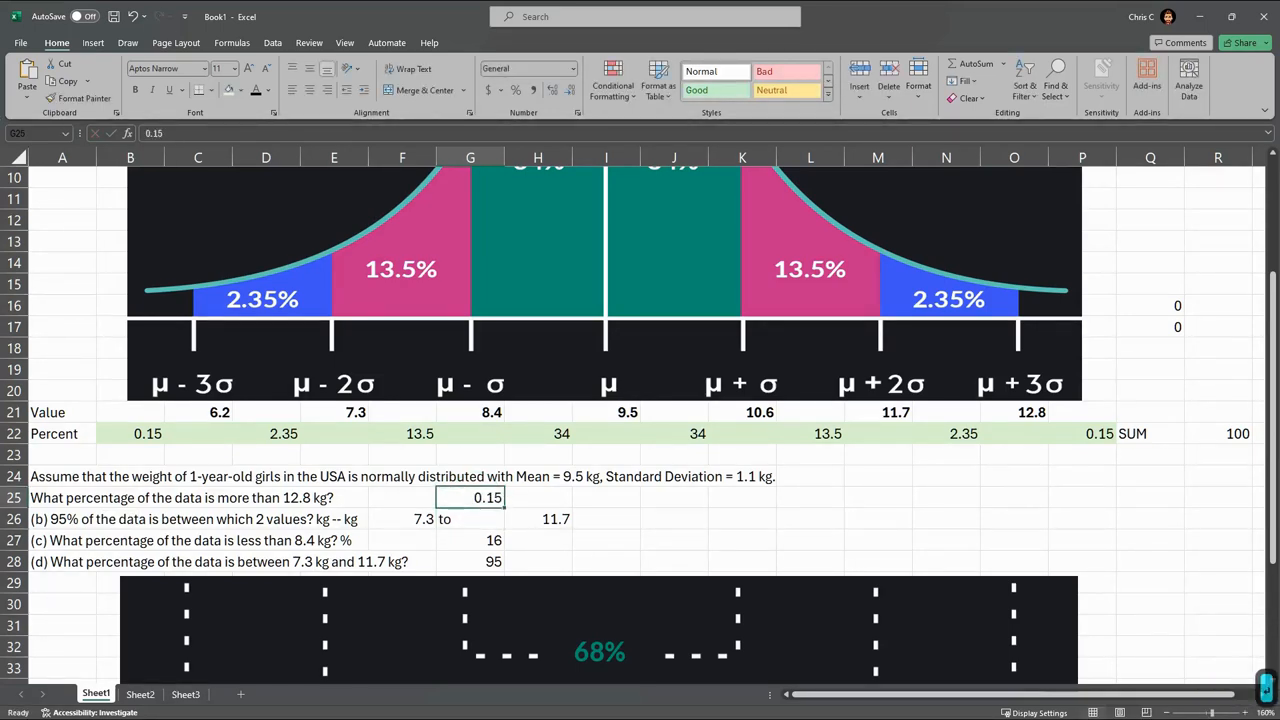
key(alt+tab)
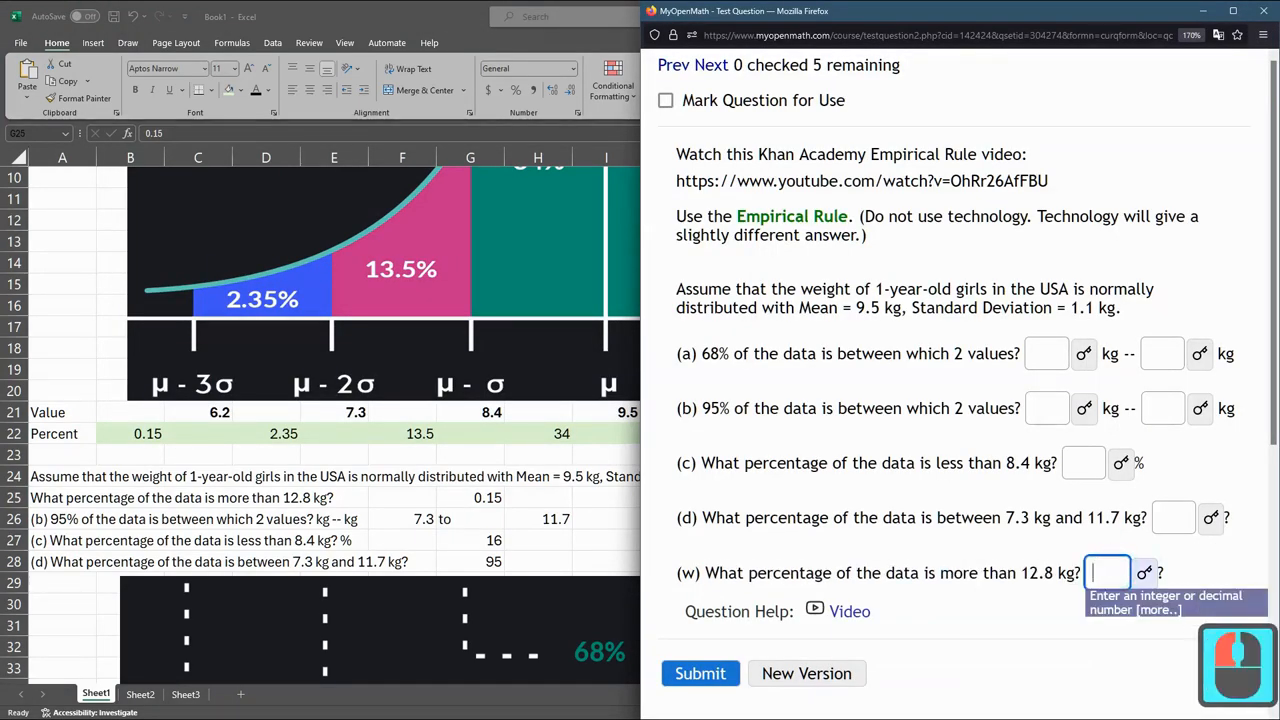
Step: Enter 7.3, 11.7, 16 and 0.15 into MyOpenMath's answer boxes, then return to Excel
text(0.15)
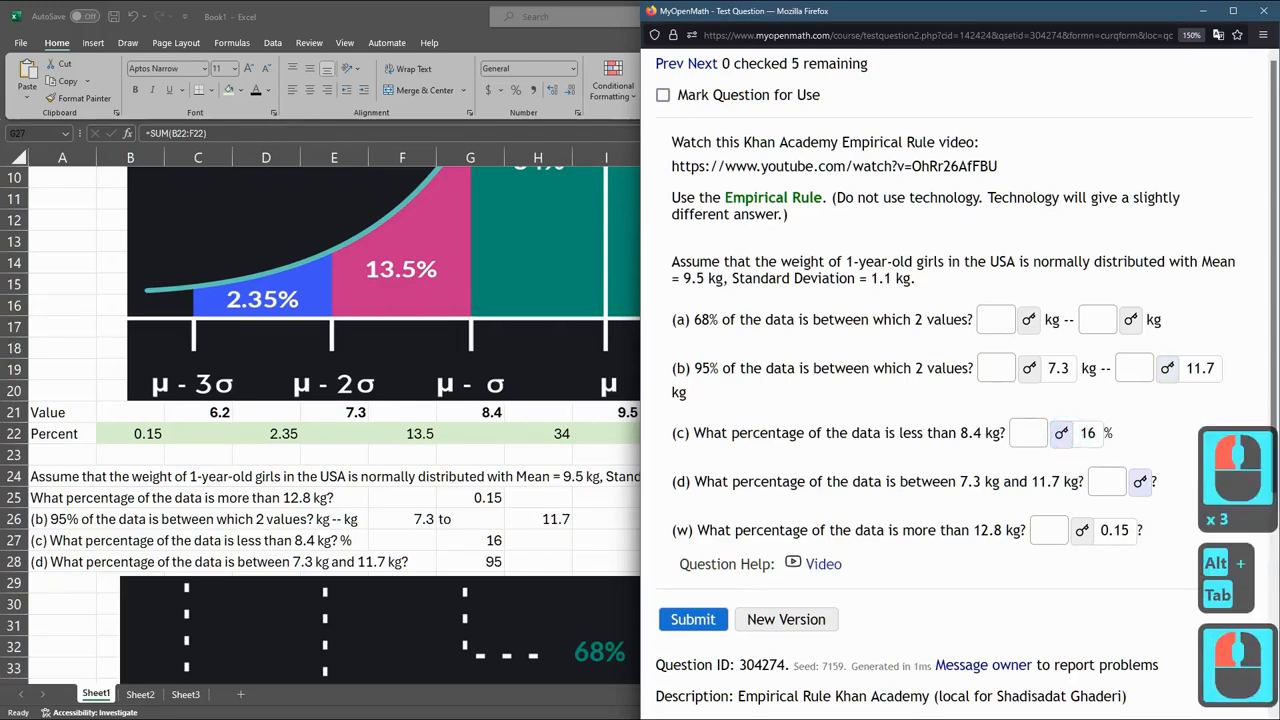
click(1140, 481)
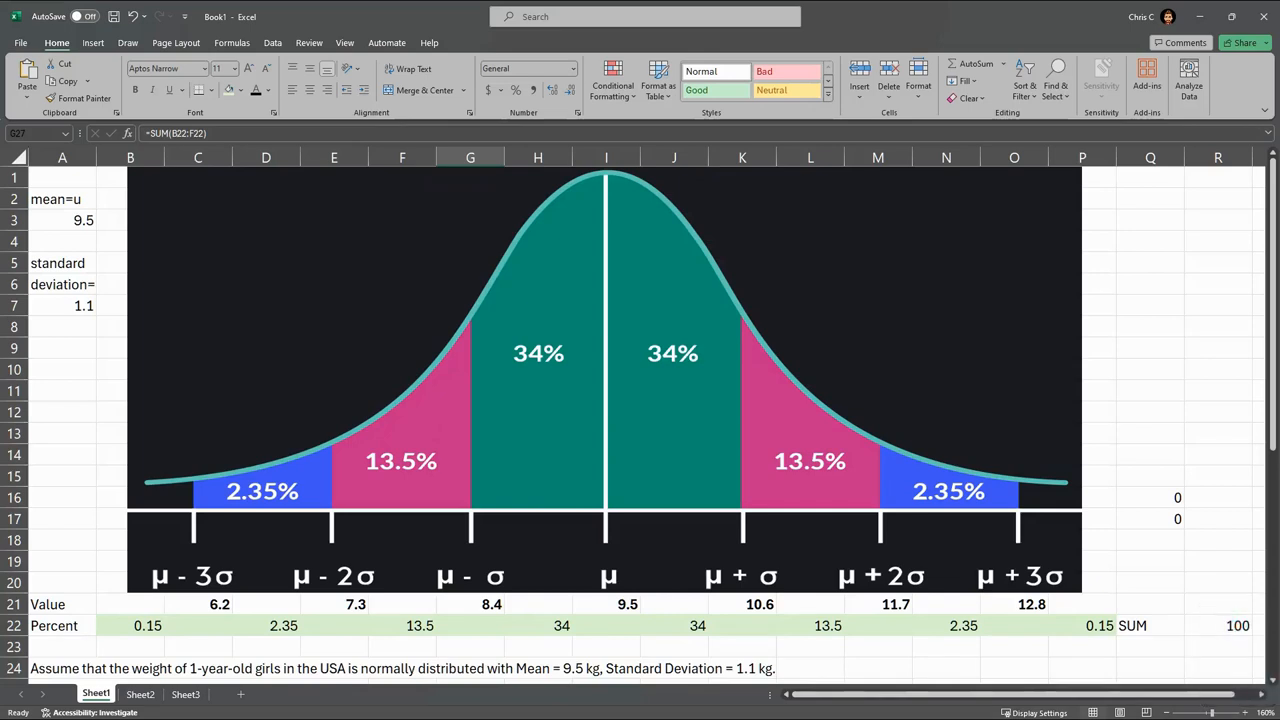
drag(219, 604, 356, 604)
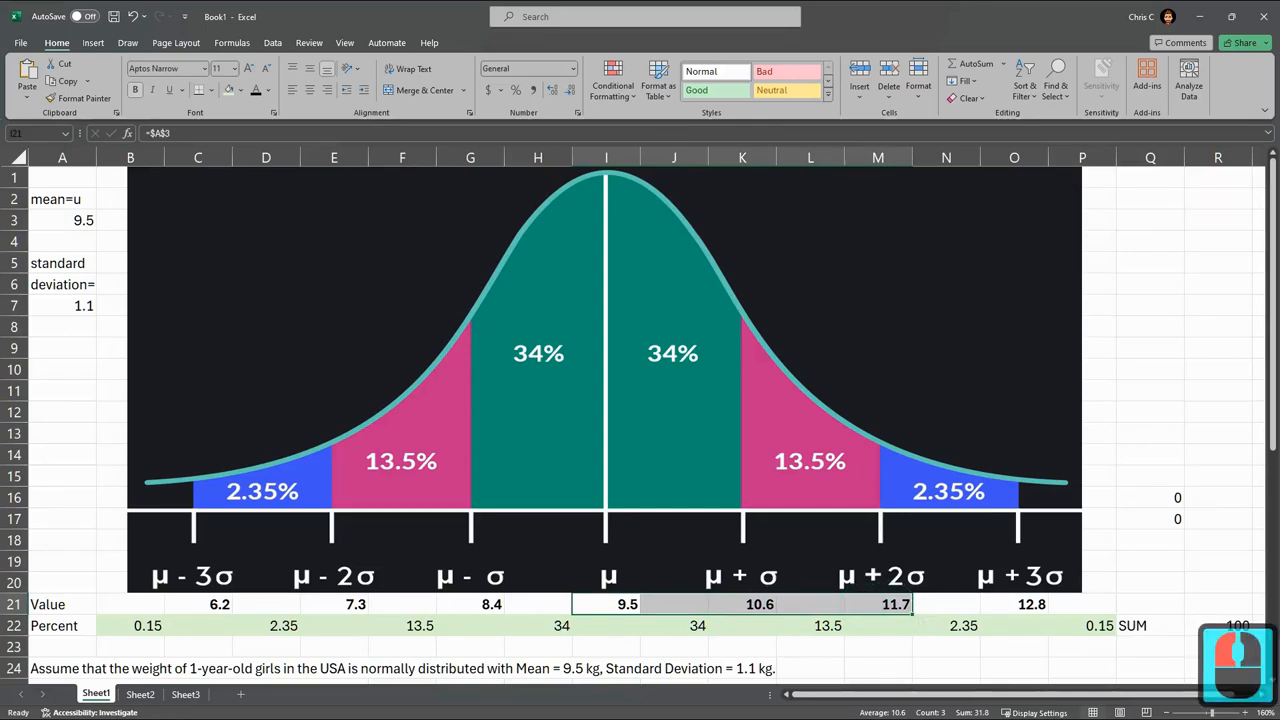
click(697, 625)
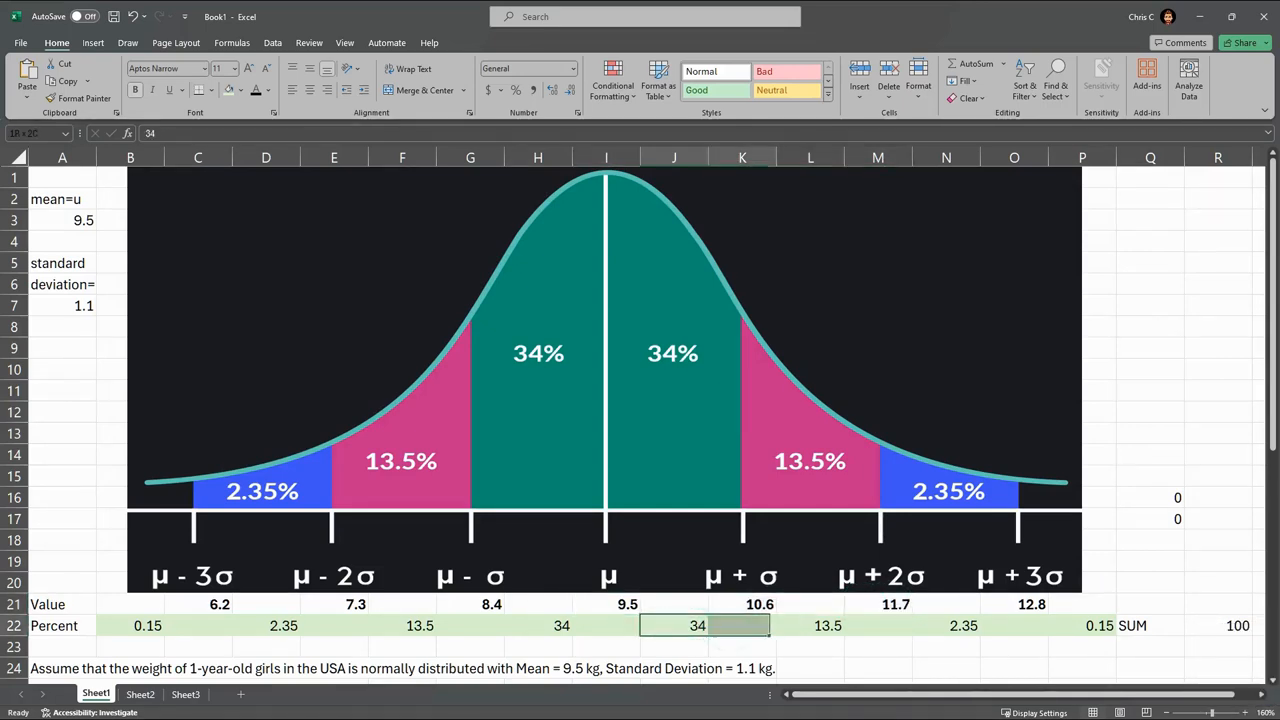
click(810, 625)
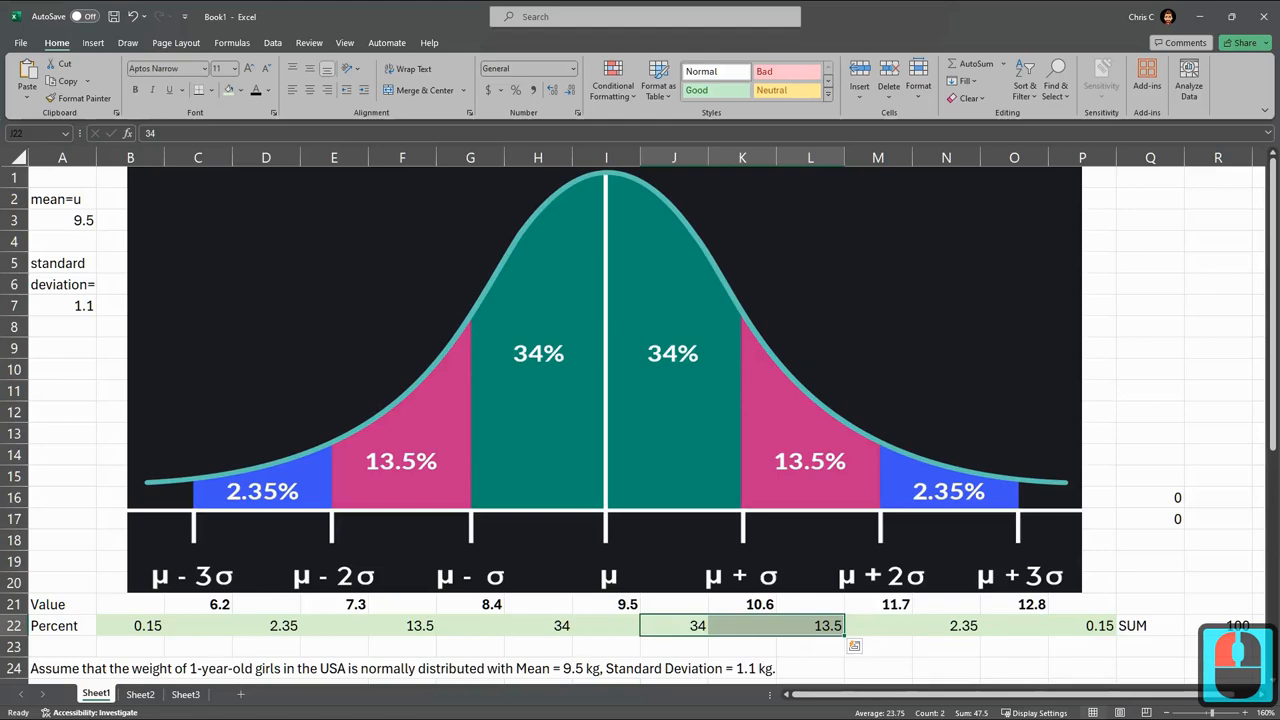
scroll(down, 3)
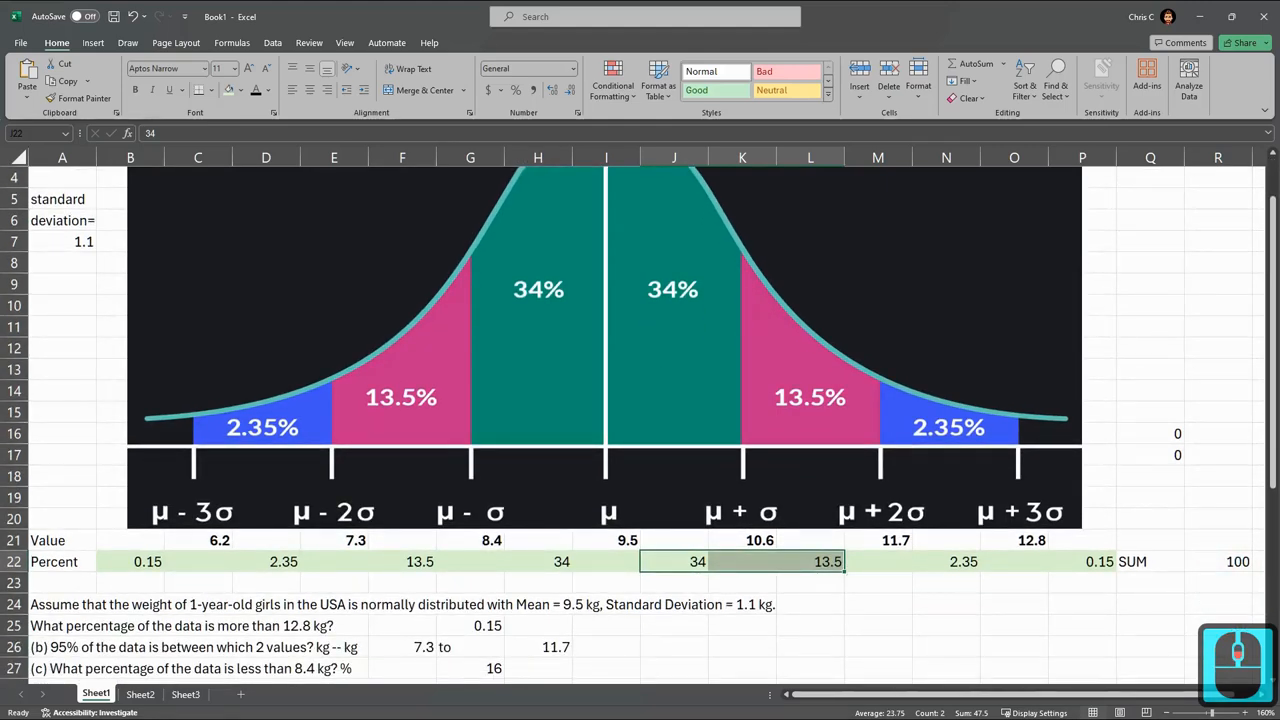
scroll(down, 3)
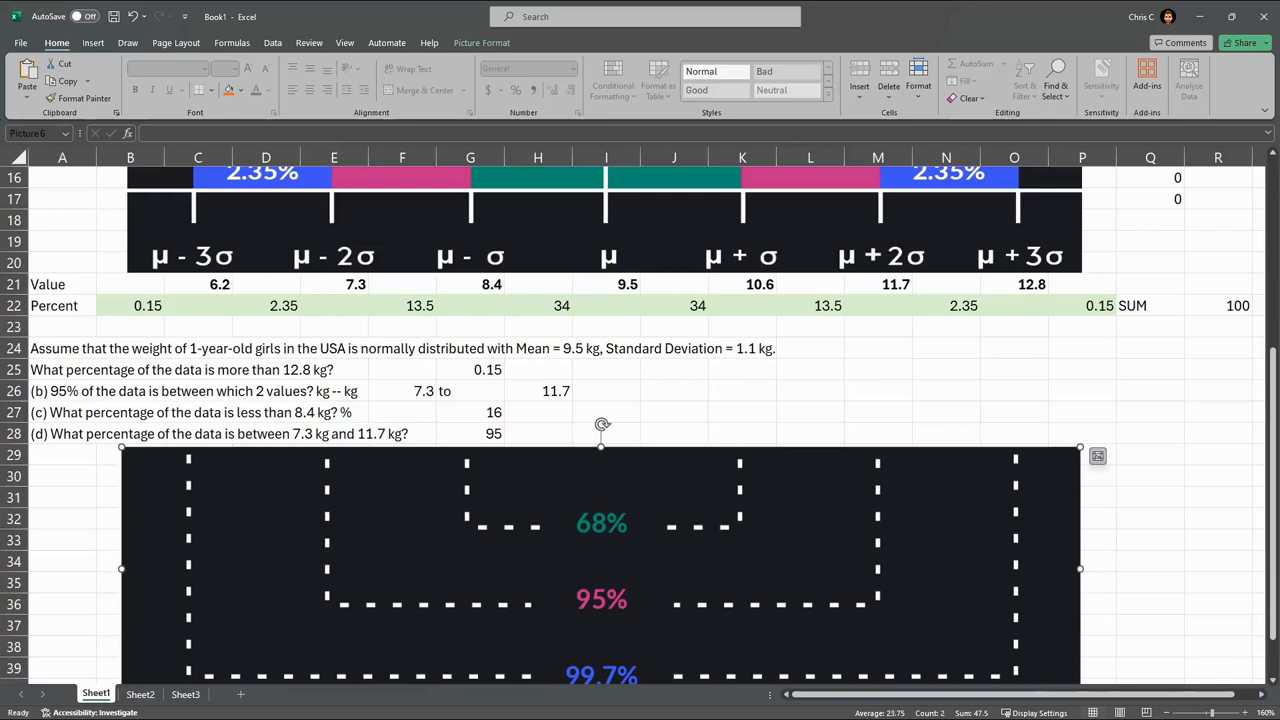
click(219, 284)
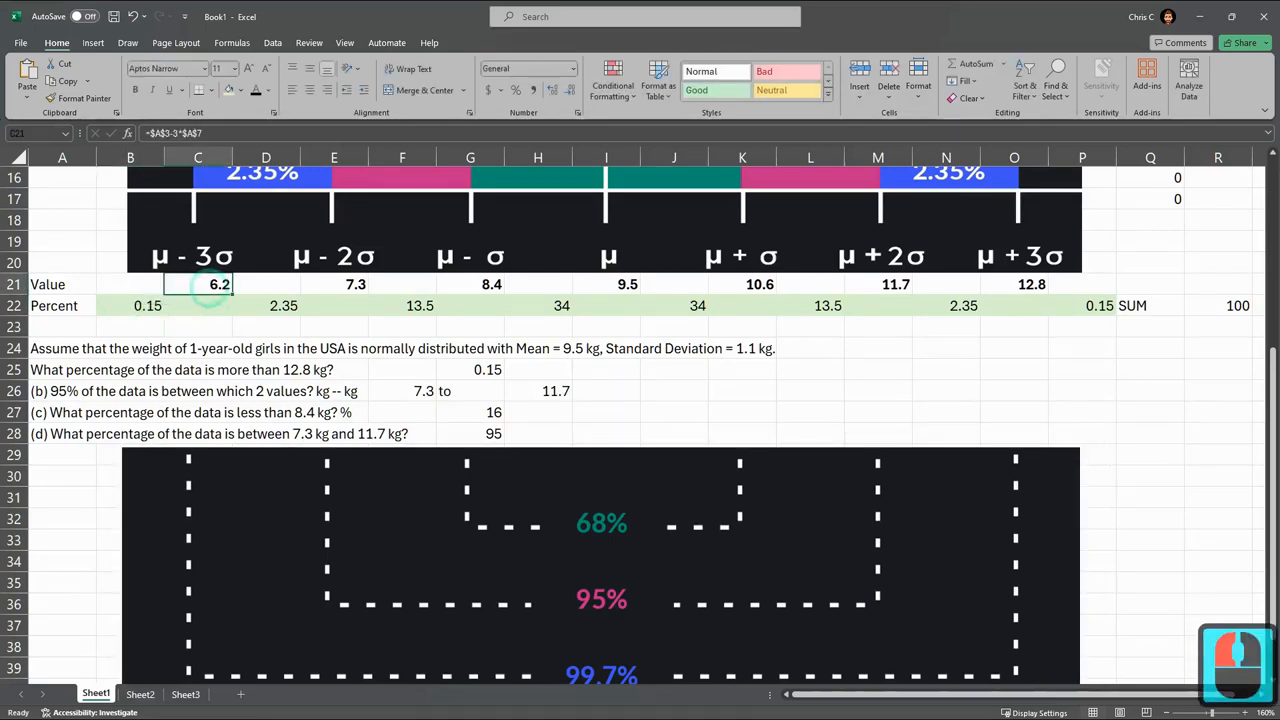